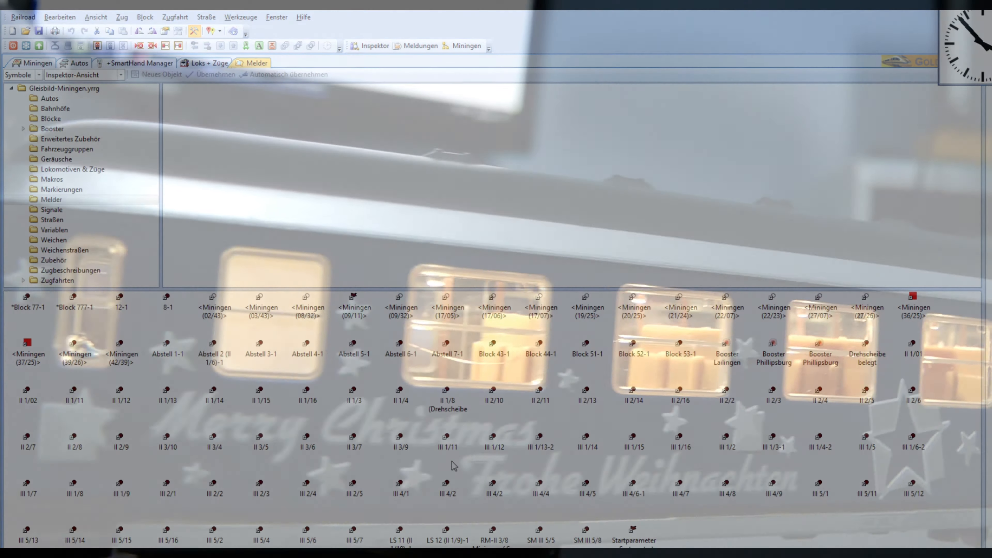
Step: Open the ExampleGold layout so the Südstadt switchboard and throttles appear
{"action": "left_click", "coordinate": [19, 74]}
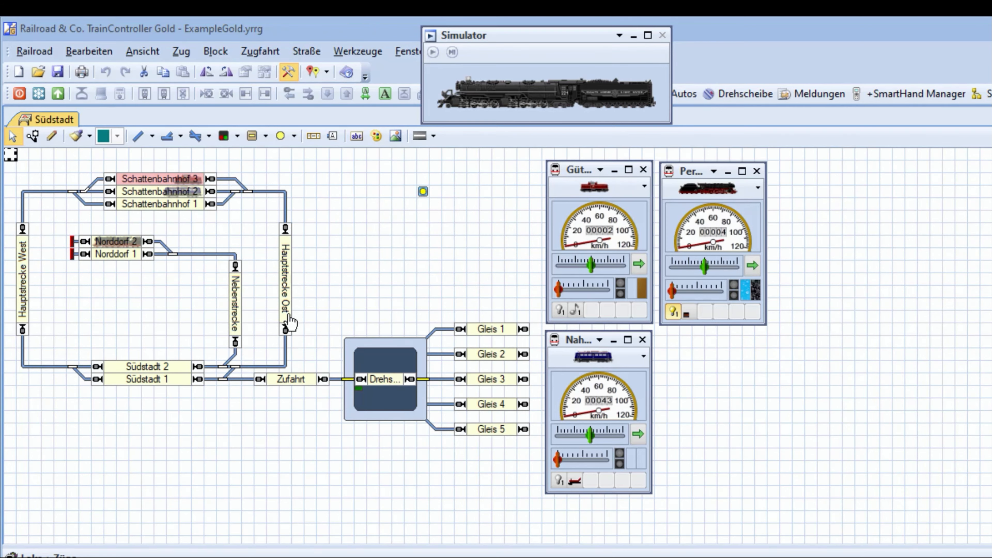
{"action": "mouse_move", "coordinate": [288, 261]}
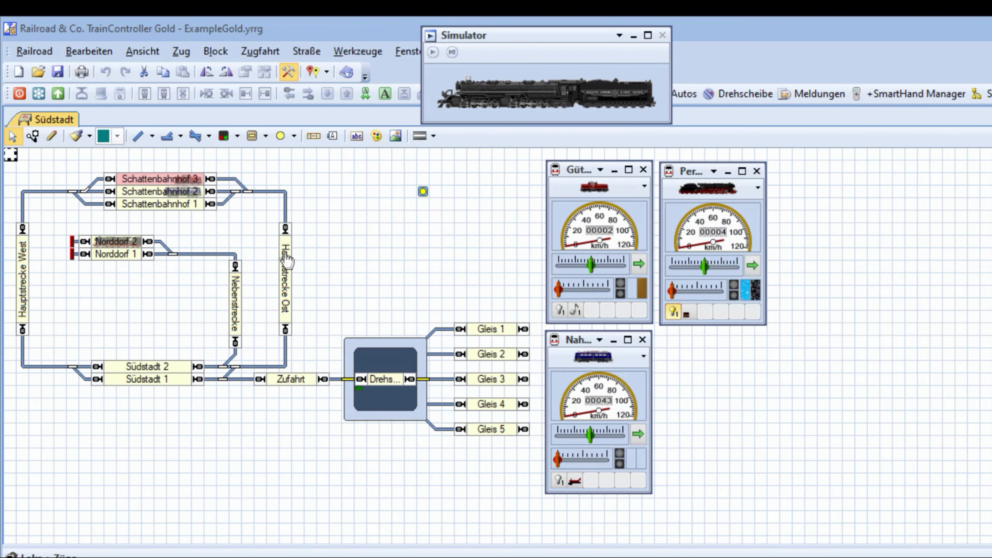
{"action": "mouse_move", "coordinate": [287, 319]}
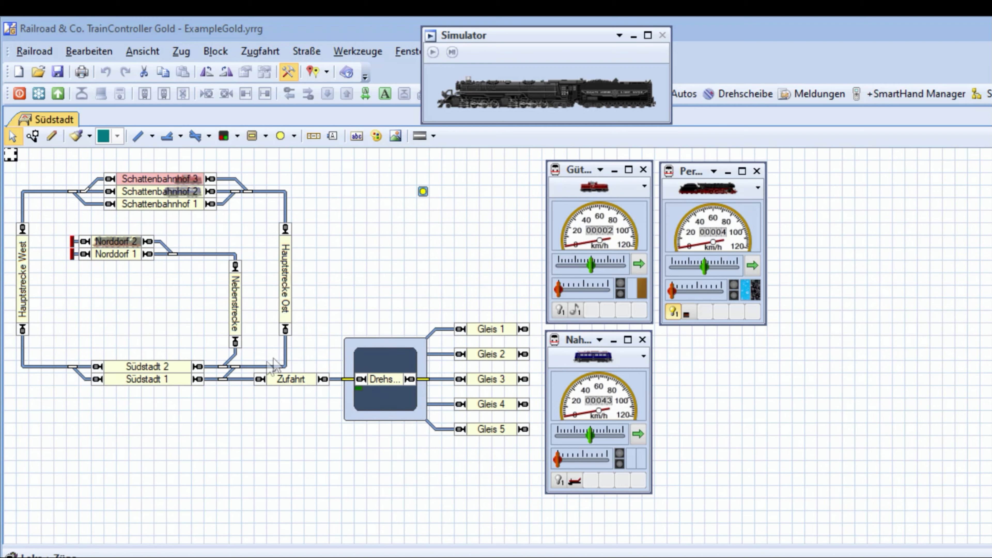
{"action": "mouse_move", "coordinate": [441, 453]}
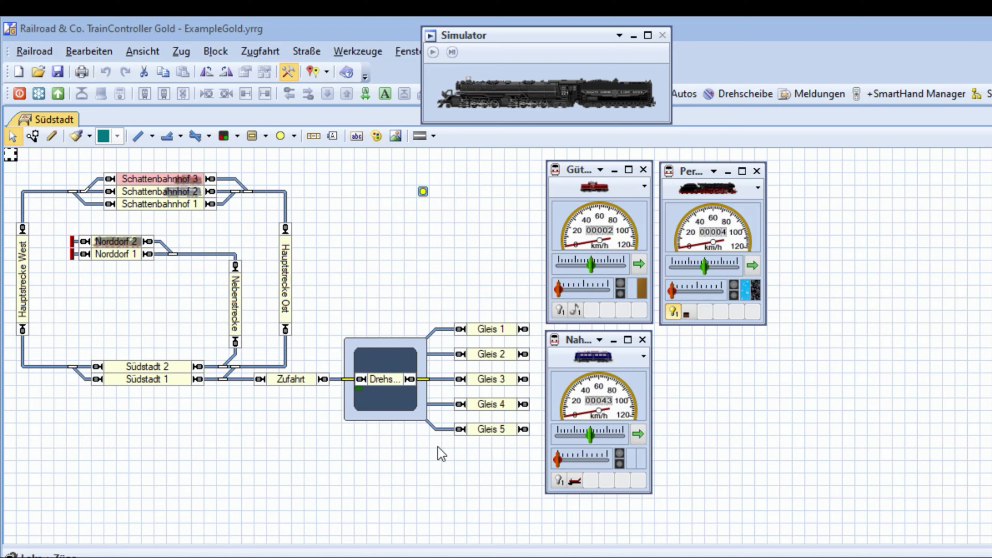
{"action": "mouse_move", "coordinate": [408, 446]}
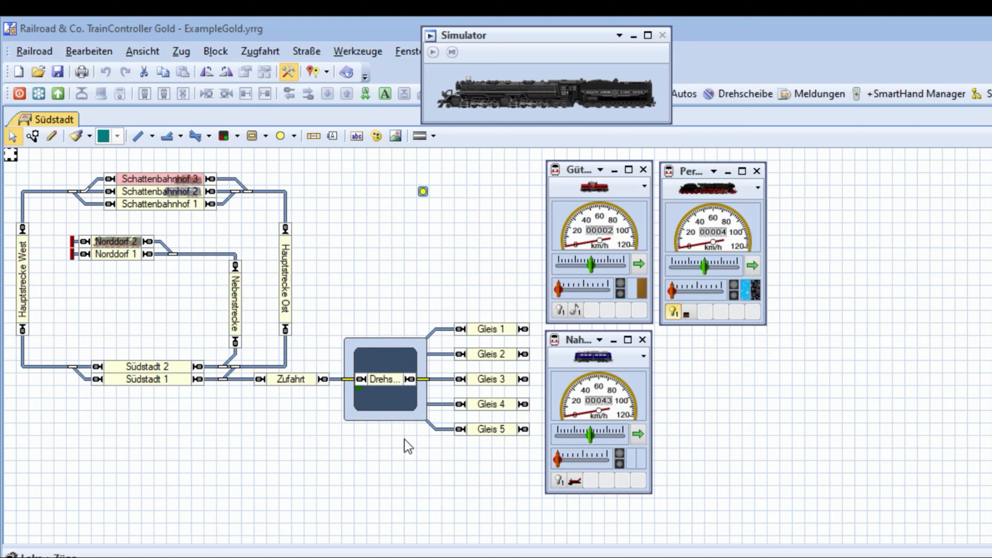
{"action": "mouse_move", "coordinate": [324, 396]}
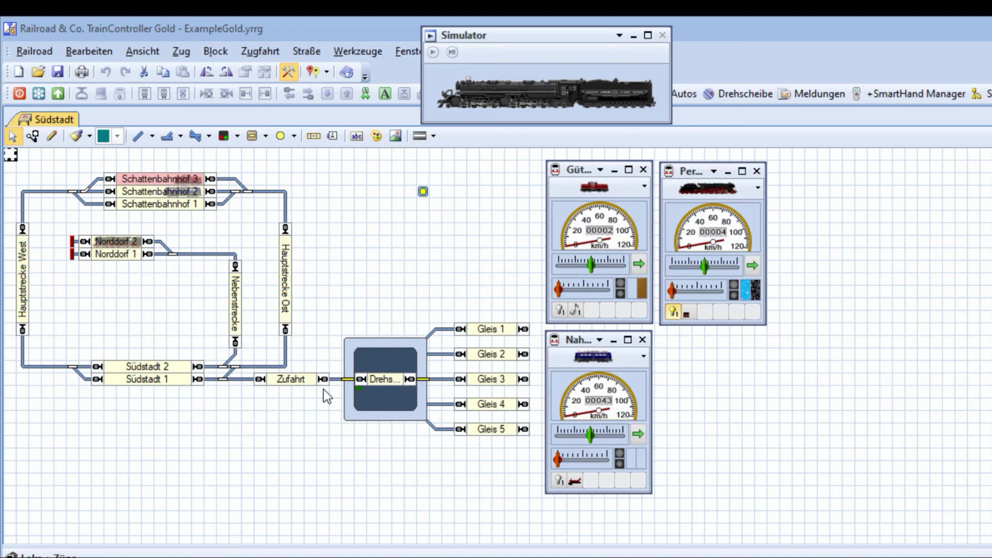
{"action": "mouse_move", "coordinate": [305, 335]}
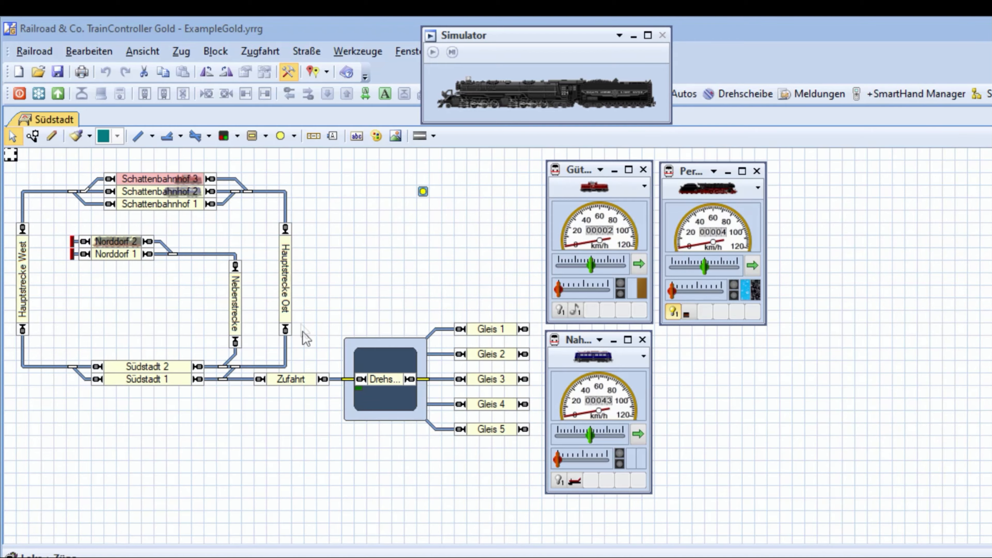
Step: Select the Hauptstrecke Ost block on the Südstadt switchboard
{"action": "left_click", "coordinate": [284, 279]}
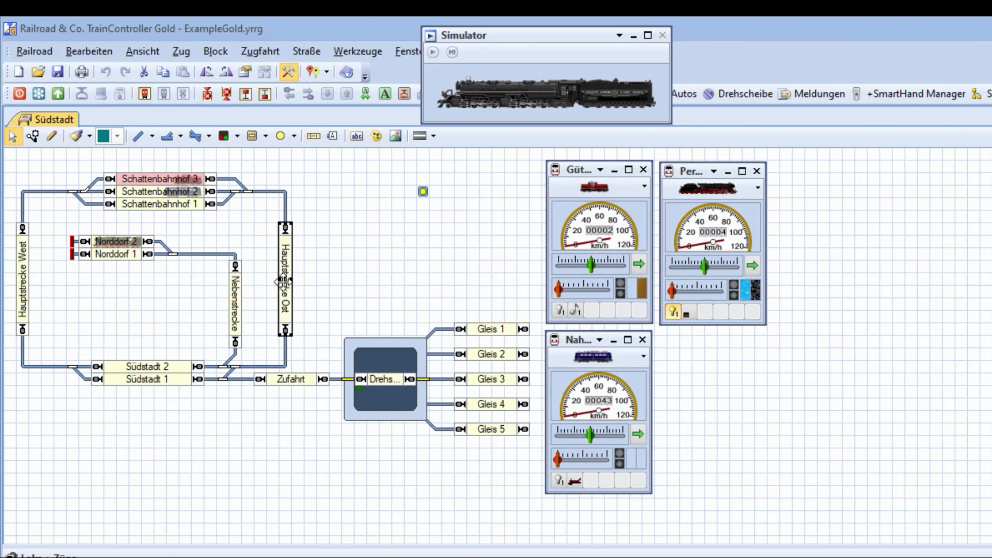
Step: Show the Hauptstrecke Ost block properties (120 km/h max, 40 km/h slow, both directions)
{"action": "double_click", "coordinate": [284, 279]}
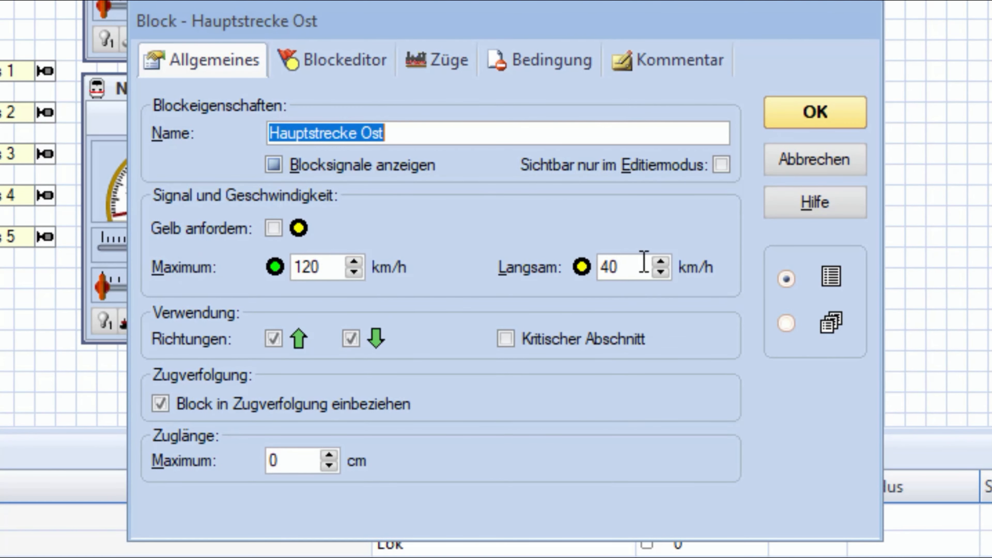
{"action": "mouse_move", "coordinate": [322, 243]}
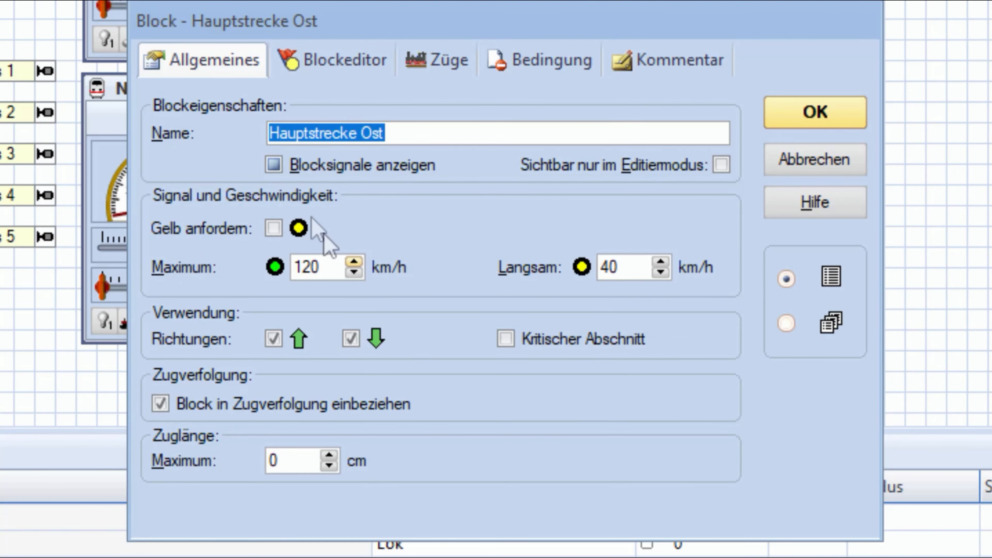
{"action": "left_click", "coordinate": [352, 339]}
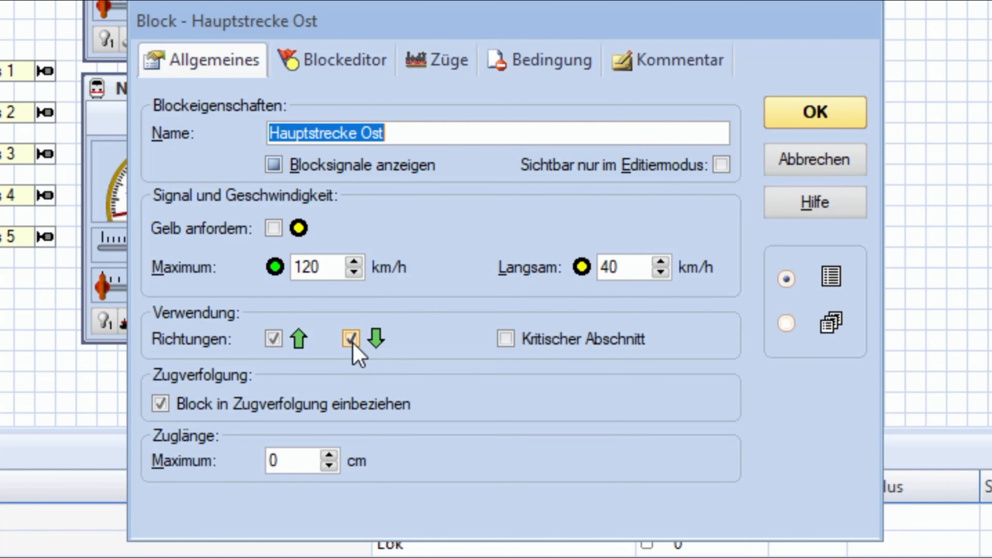
{"action": "left_click", "coordinate": [349, 339]}
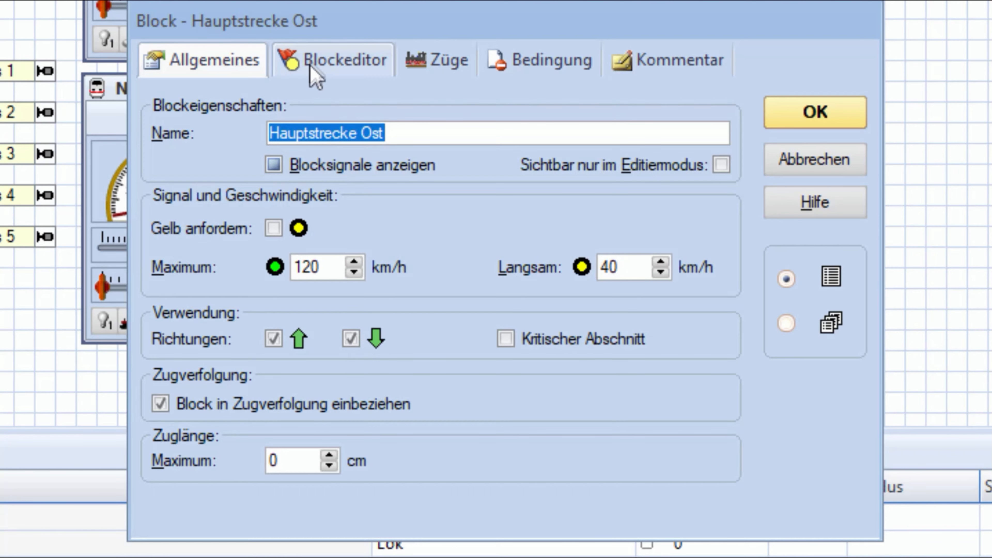
Step: Show the block's track diagram in the Blockeditor and select its middle section
{"action": "left_click", "coordinate": [343, 60]}
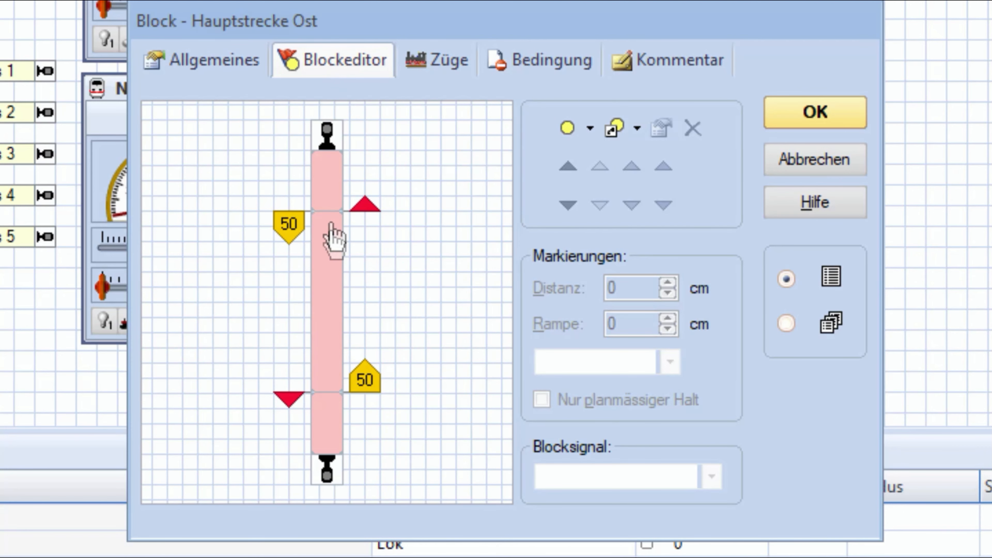
{"action": "left_click", "coordinate": [663, 166]}
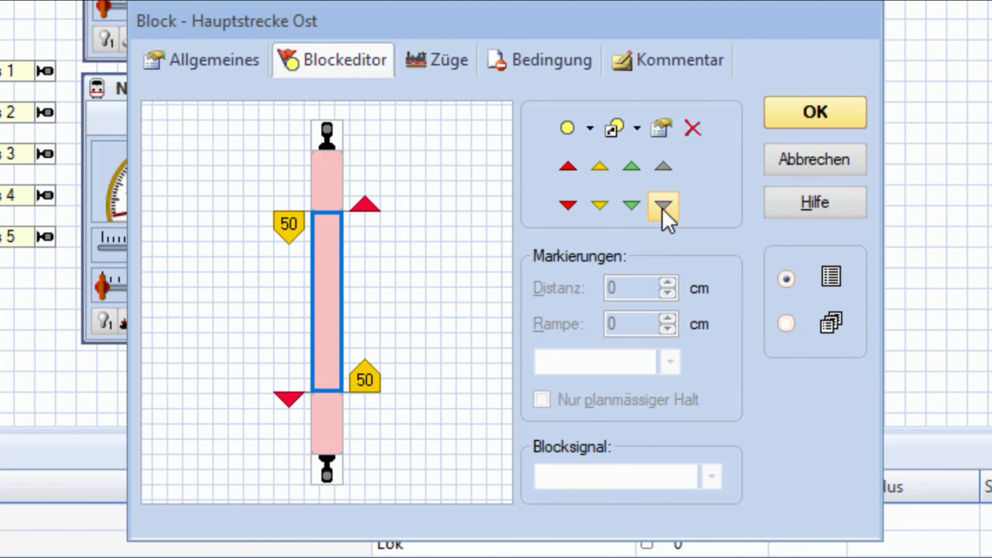
{"action": "mouse_move", "coordinate": [662, 205]}
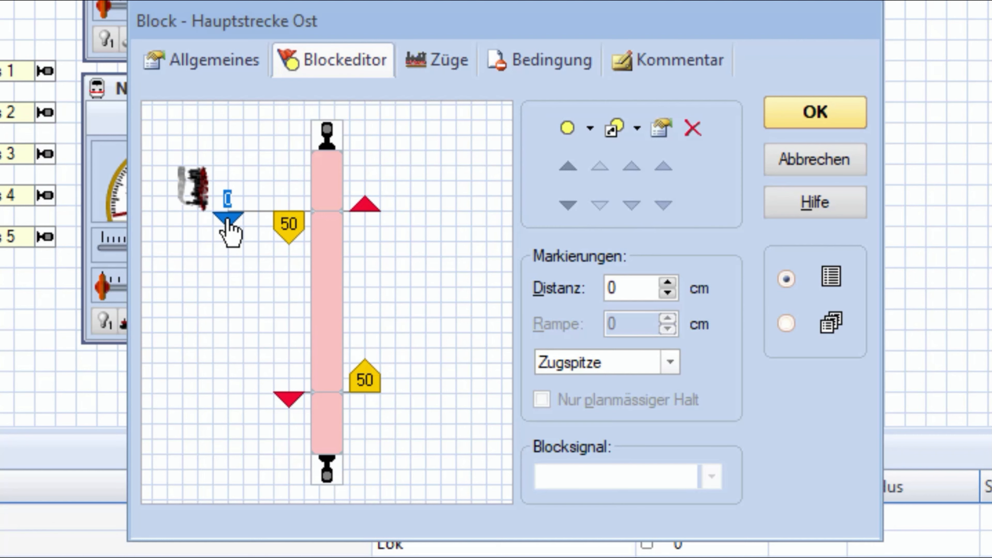
{"action": "mouse_move", "coordinate": [310, 123]}
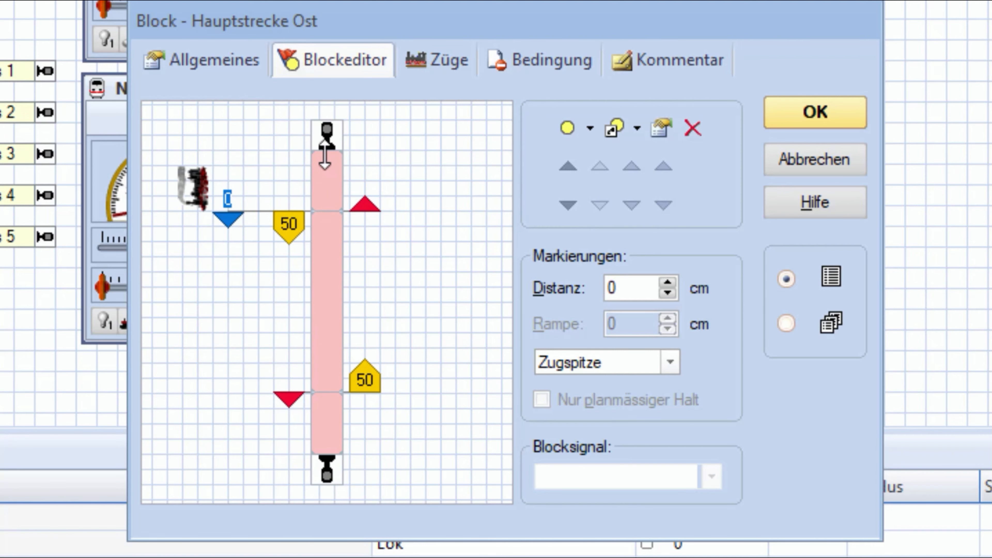
{"action": "mouse_move", "coordinate": [326, 206]}
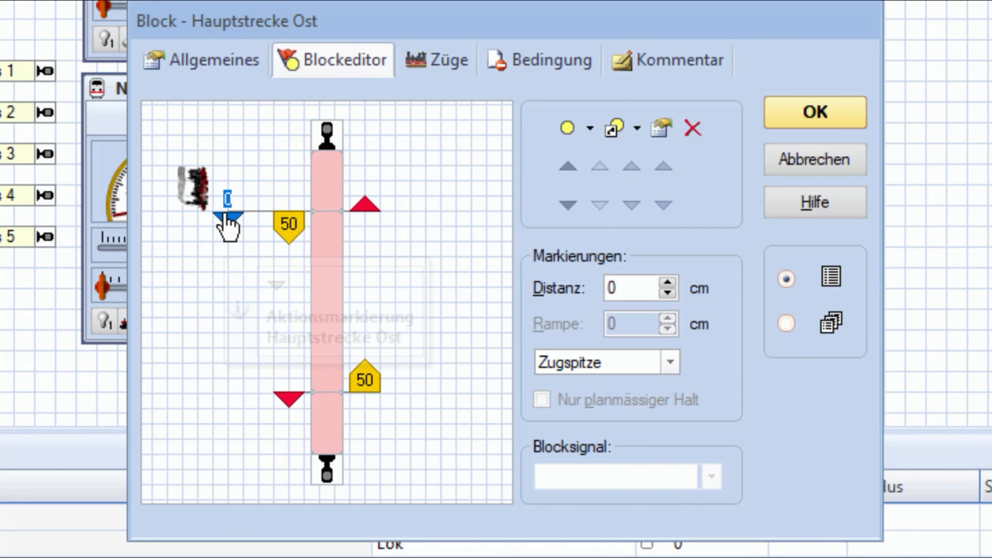
Step: Go to the action marker's operations and list the train operation categories
{"action": "left_click", "coordinate": [814, 112]}
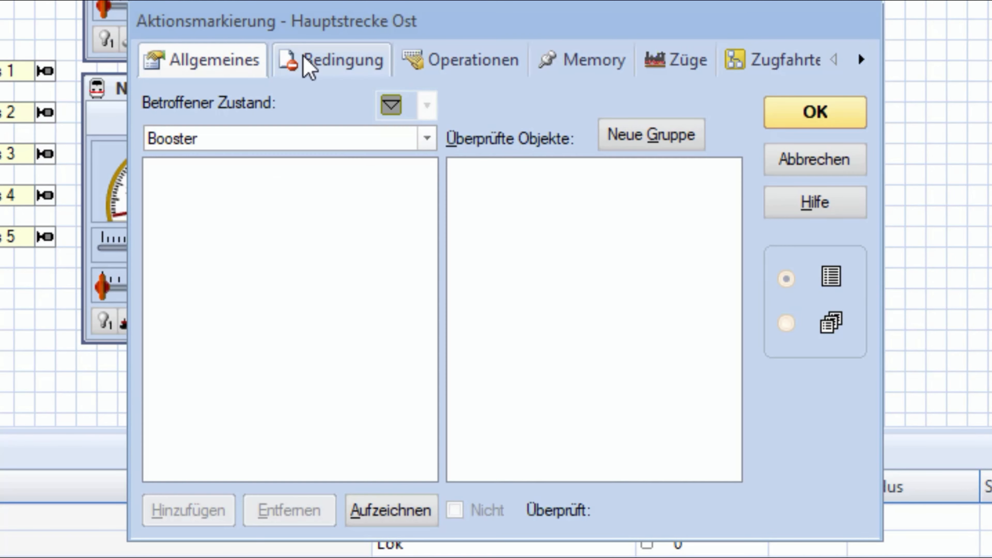
{"action": "left_click", "coordinate": [462, 59]}
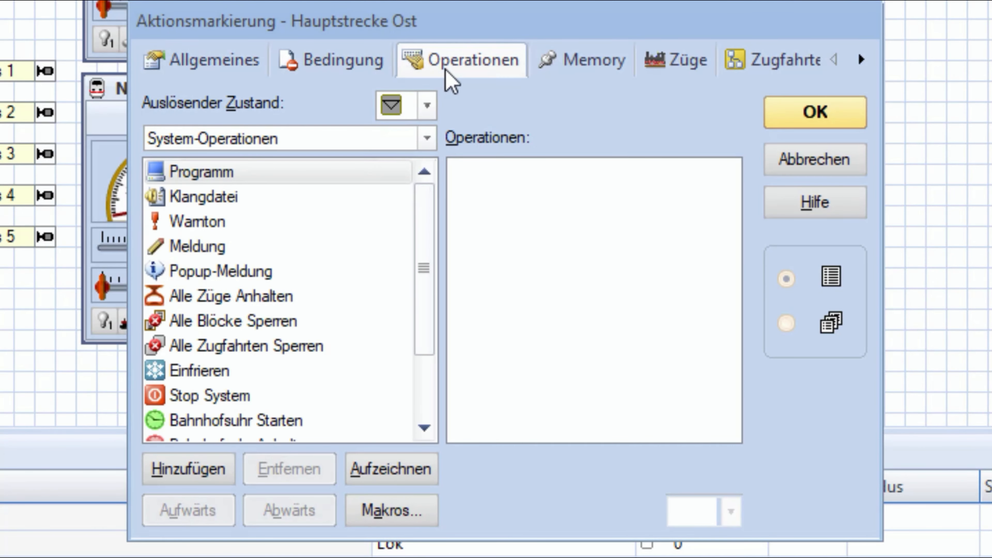
{"action": "left_click", "coordinate": [427, 138]}
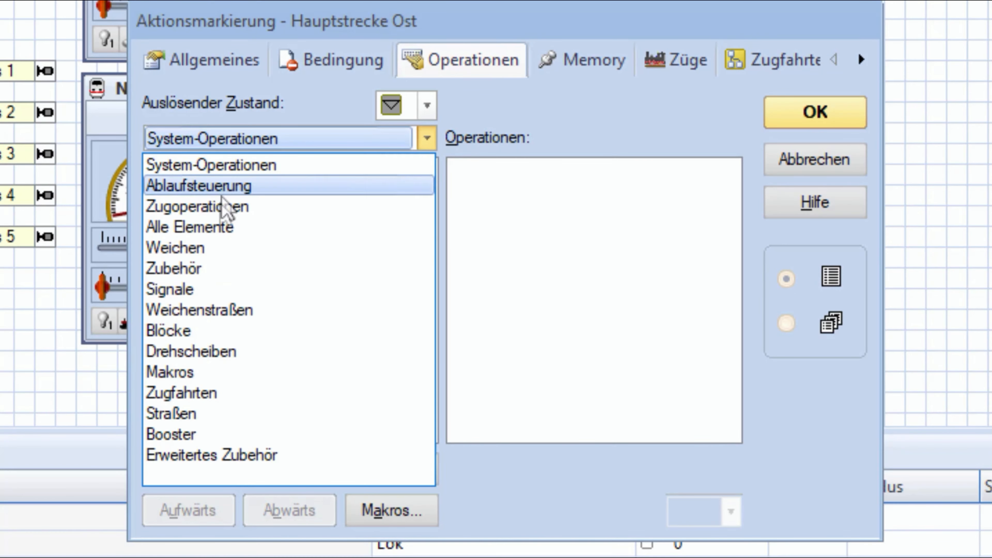
{"action": "left_click", "coordinate": [214, 206]}
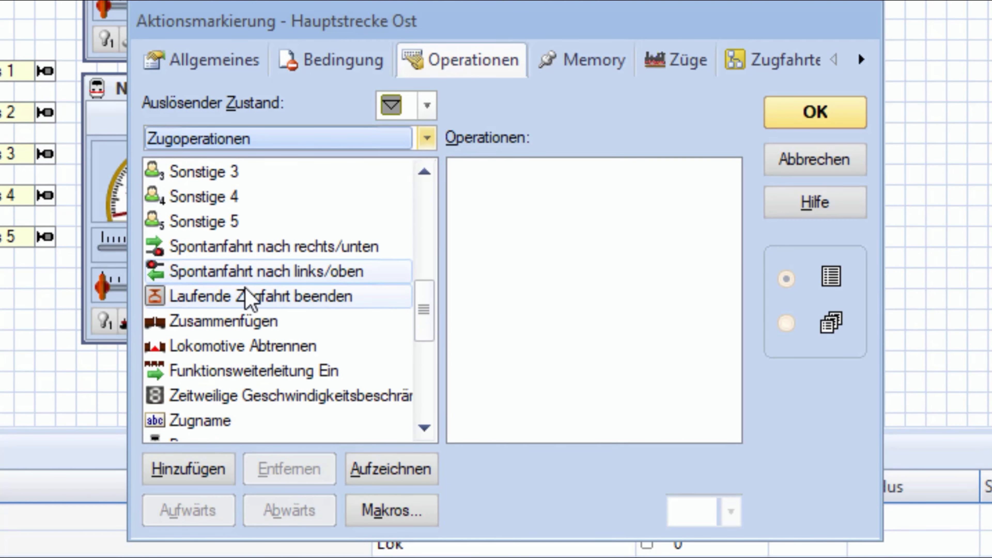
Step: Add a Zeitweilige Geschwindigkeitsbeschränkung operation and bring up its settings
{"action": "scroll", "scroll_direction": "down", "scroll_amount": 3}
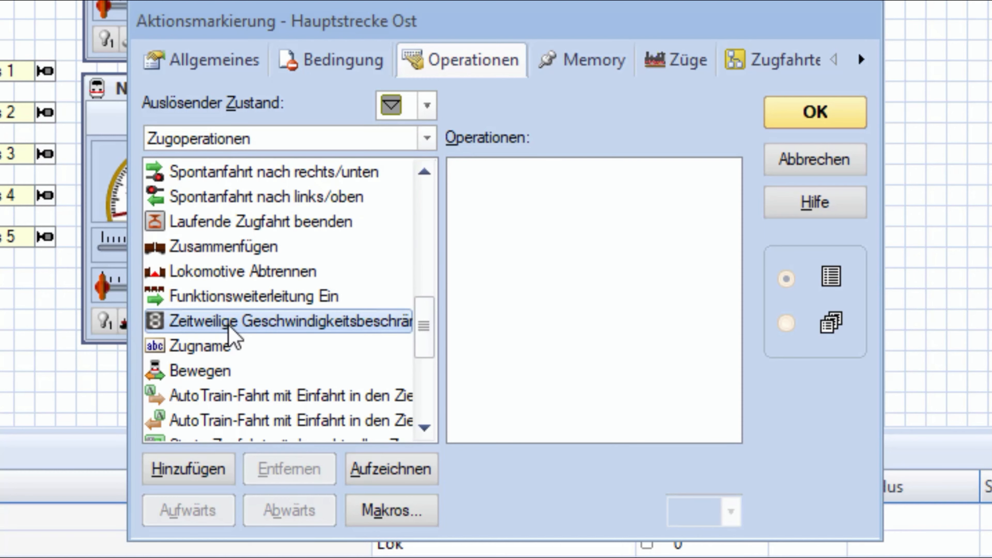
{"action": "left_click", "coordinate": [187, 468]}
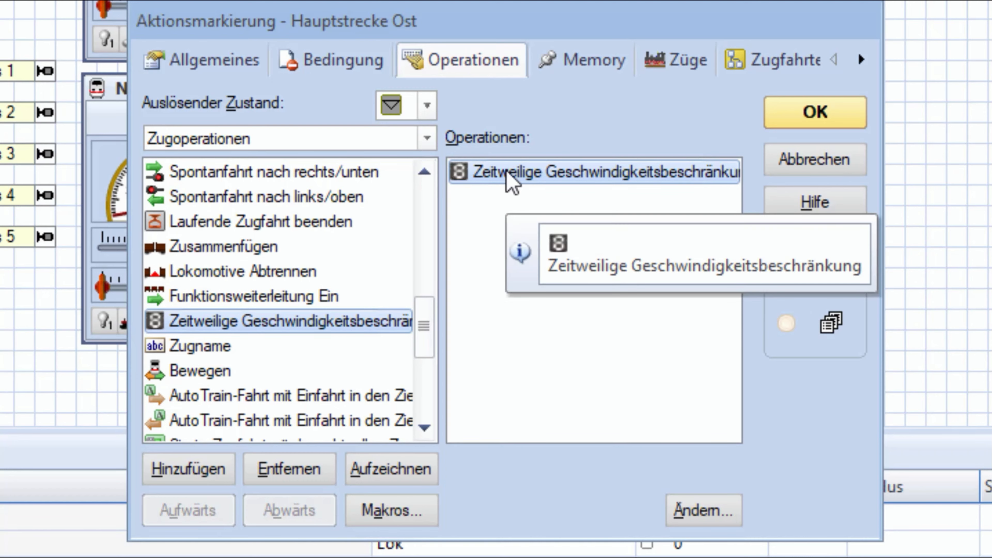
{"action": "double_click", "coordinate": [592, 172]}
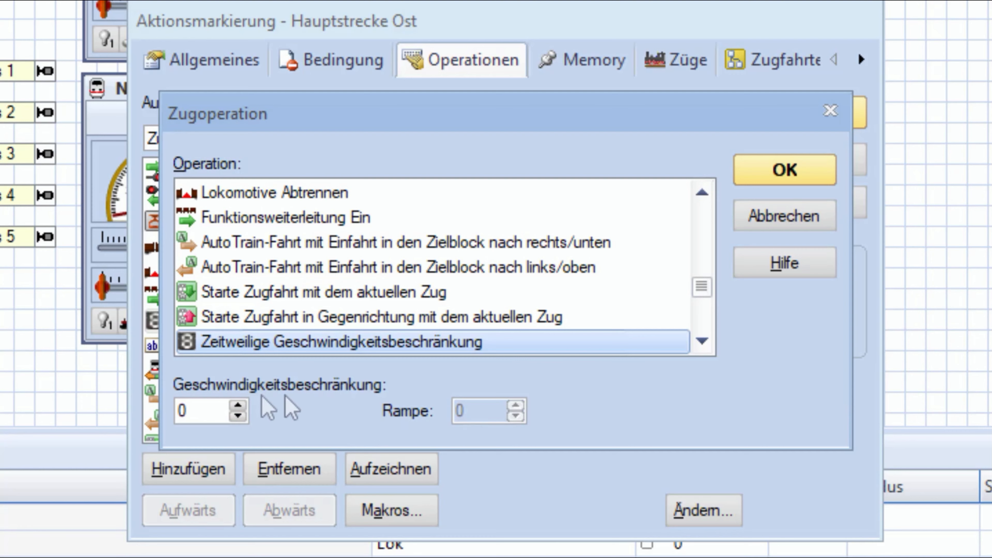
Step: Set the speed restriction to 30 with a ramp of 15 and confirm it
{"action": "left_click", "coordinate": [202, 409]}
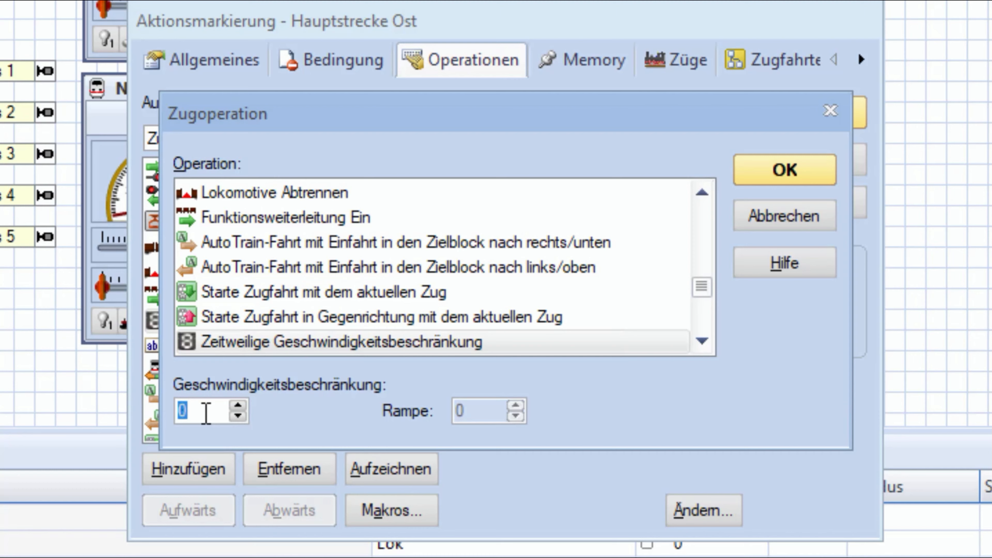
{"action": "type", "text": "30"}
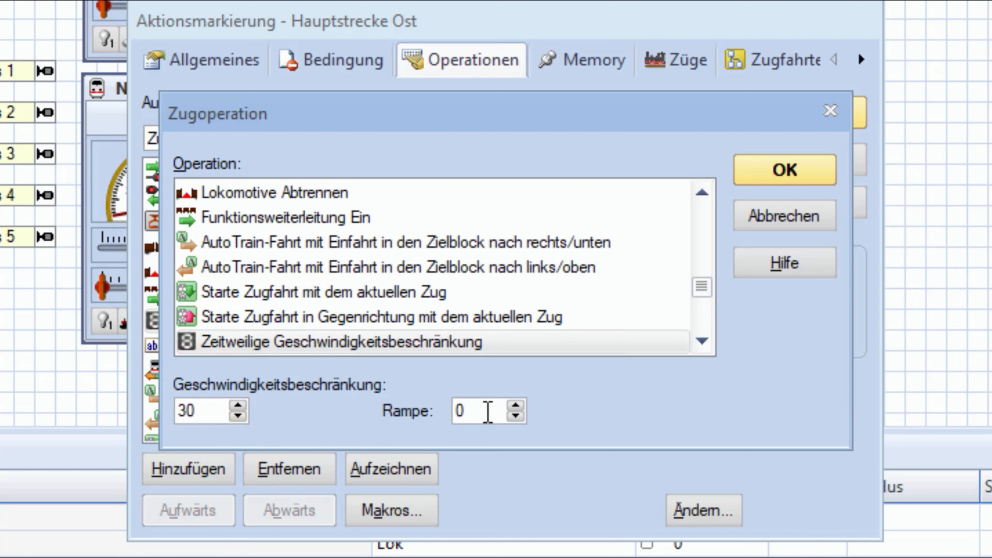
{"action": "triple_click", "coordinate": [460, 410]}
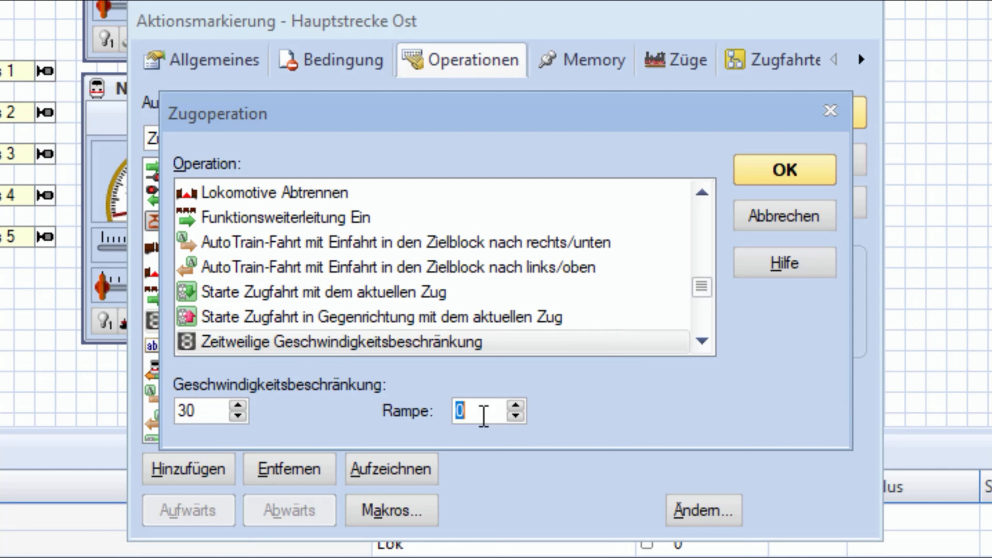
{"action": "type", "text": "15"}
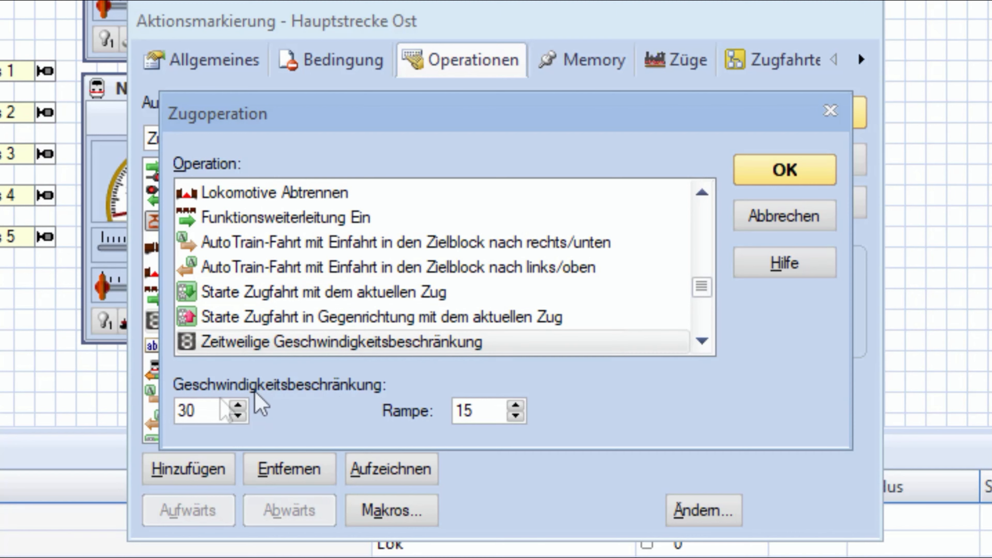
{"action": "left_click", "coordinate": [472, 412]}
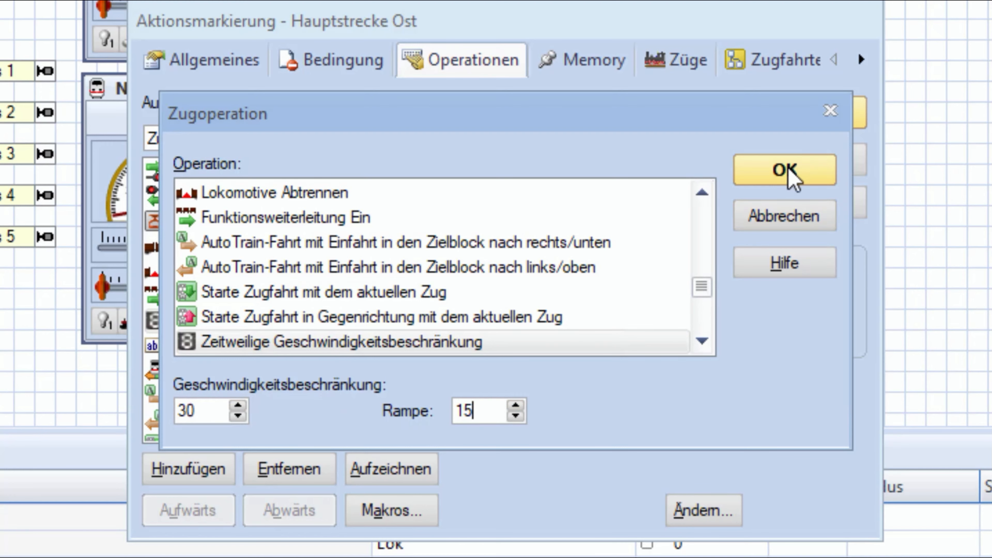
{"action": "left_click", "coordinate": [784, 170]}
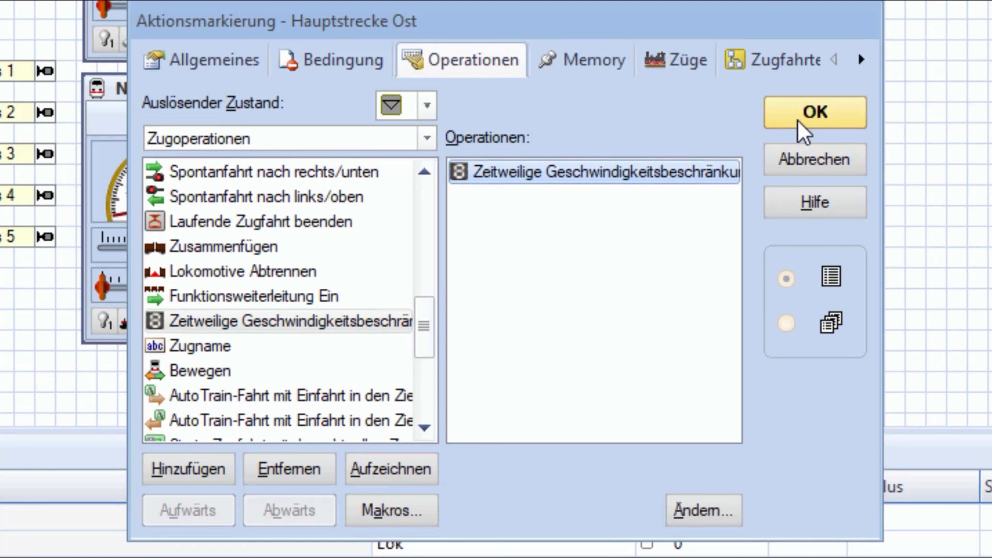
Step: Confirm the marker and place a new action marker at Distanz 25 cm in the block
{"action": "left_click", "coordinate": [815, 113]}
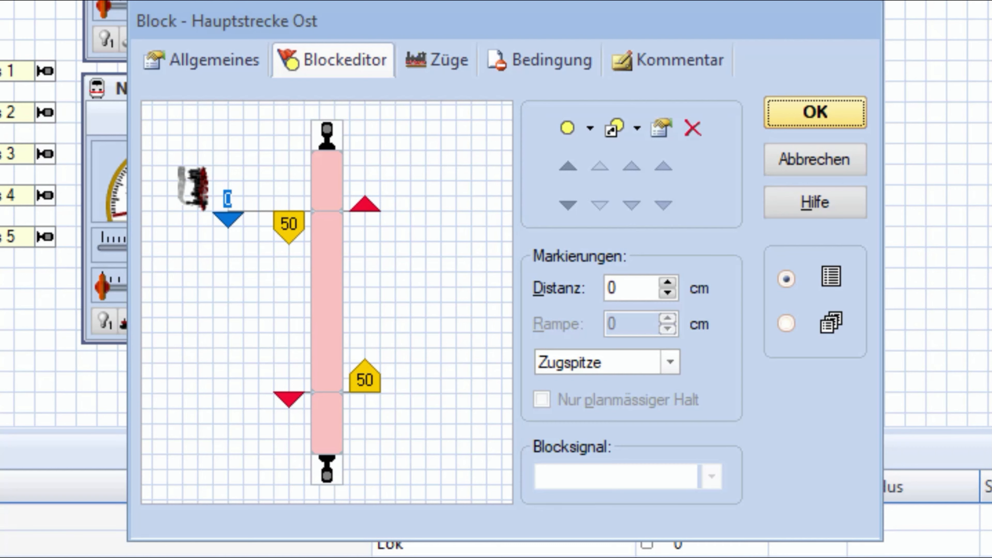
{"action": "mouse_move", "coordinate": [328, 200]}
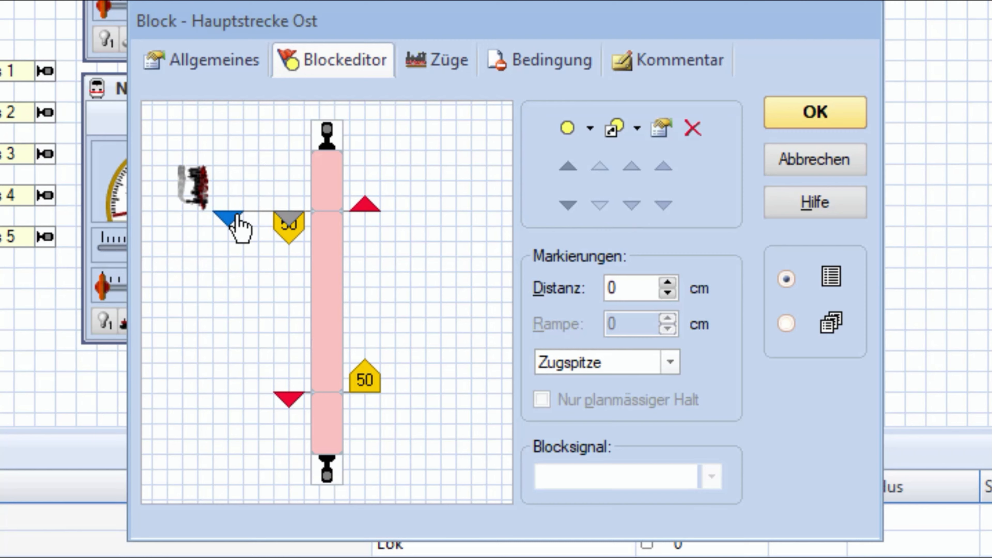
{"action": "left_click_drag", "start_coordinate": [228, 219], "coordinate": [228, 411]}
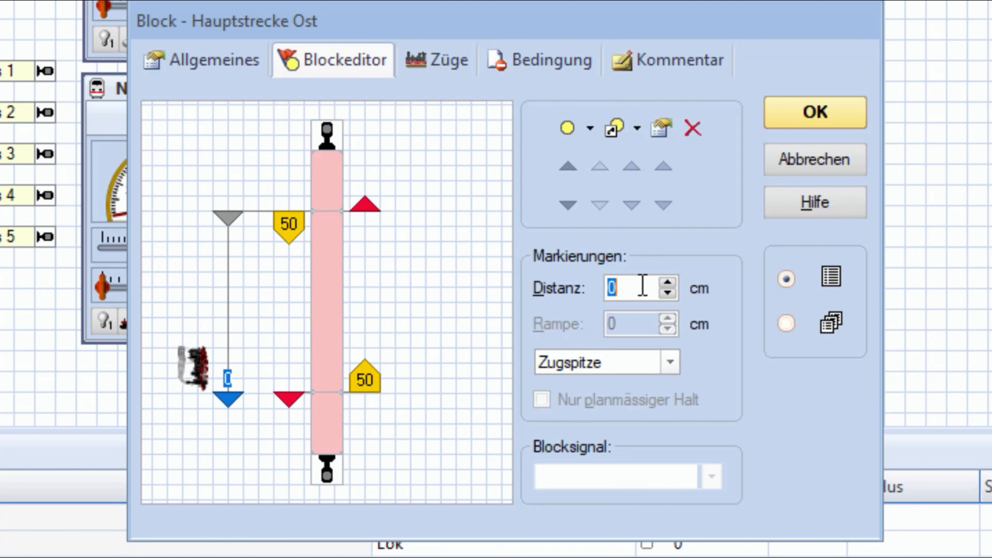
{"action": "type", "text": "2"}
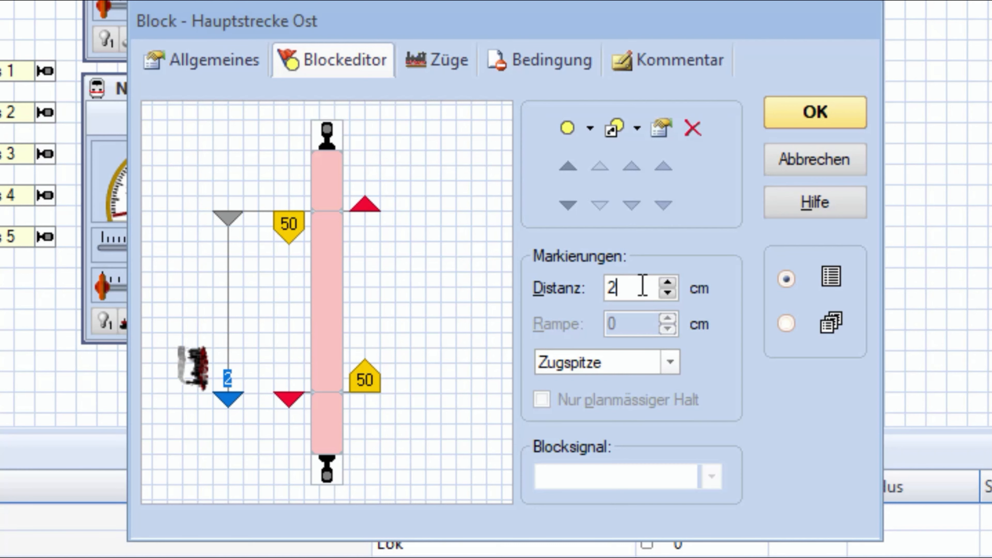
{"action": "type", "text": "5"}
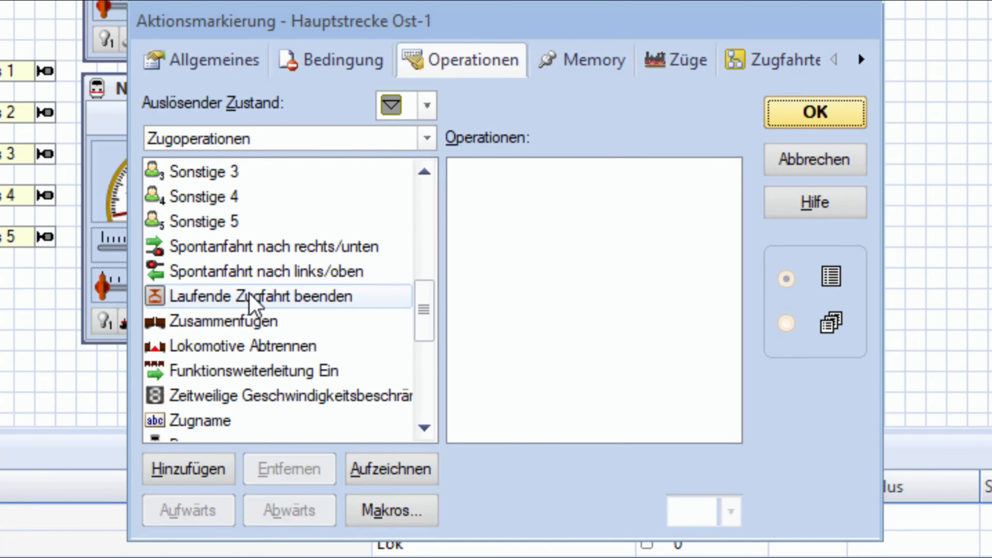
Step: Add a temporary speed limit operation to Hauptstrecke Ost-1 and edit its value
{"action": "scroll", "scroll_direction": "down", "scroll_amount": 3}
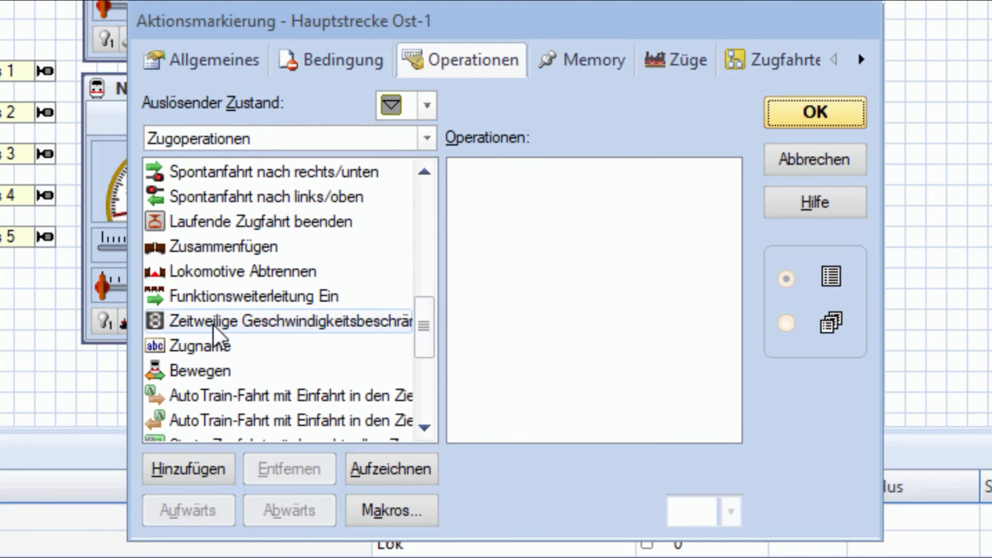
{"action": "left_click", "coordinate": [188, 468]}
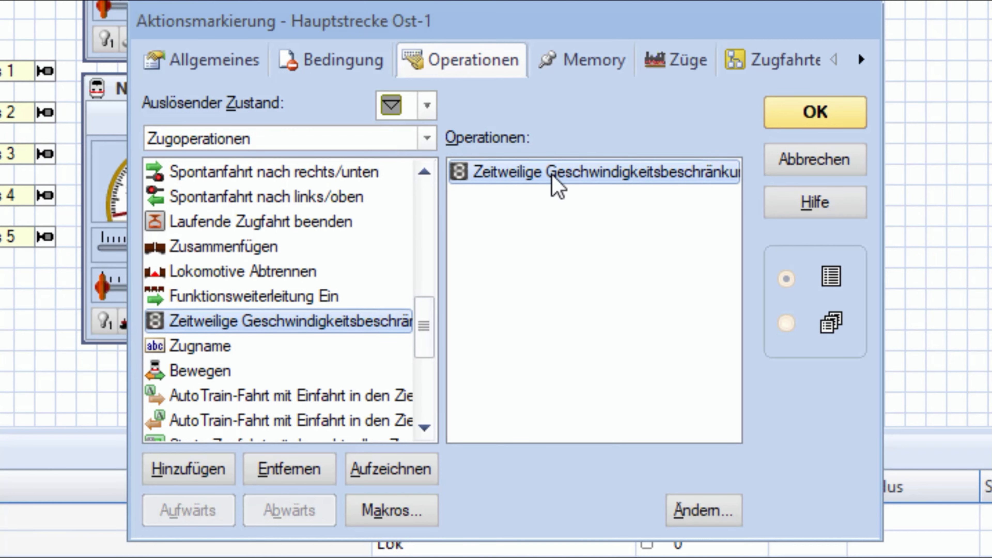
{"action": "double_click", "coordinate": [591, 171]}
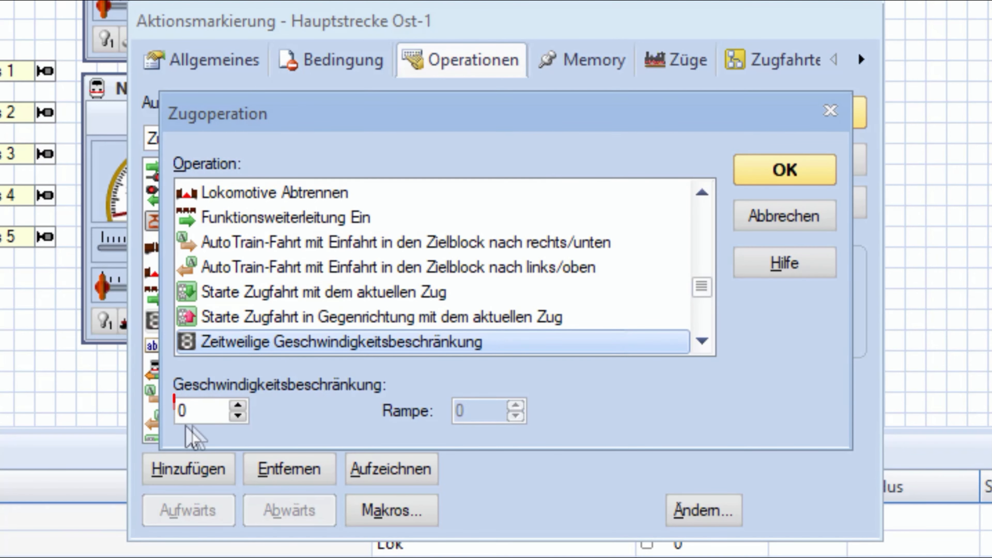
{"action": "left_click", "coordinate": [202, 411]}
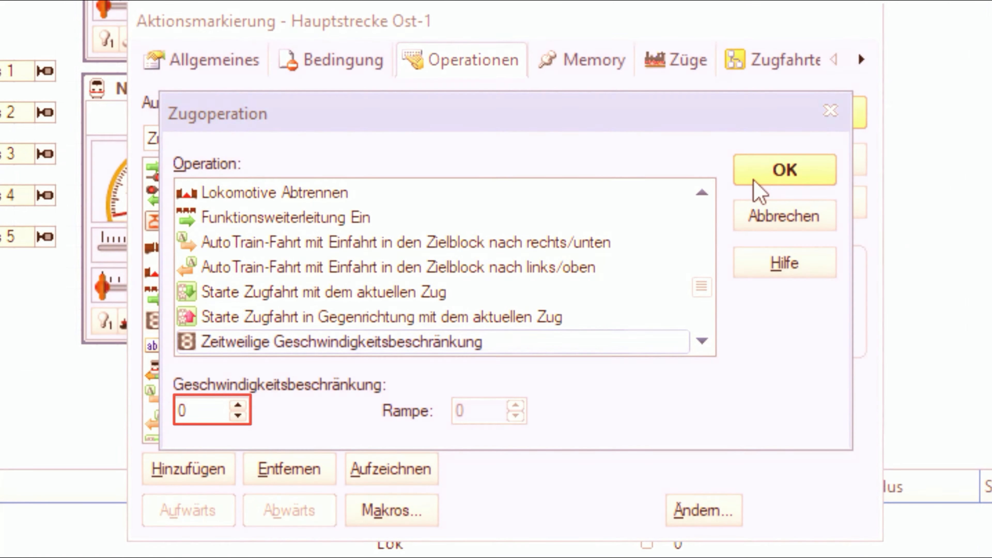
Step: Confirm the operation, the action marker and the block settings back to the switchboard
{"action": "left_click", "coordinate": [783, 170]}
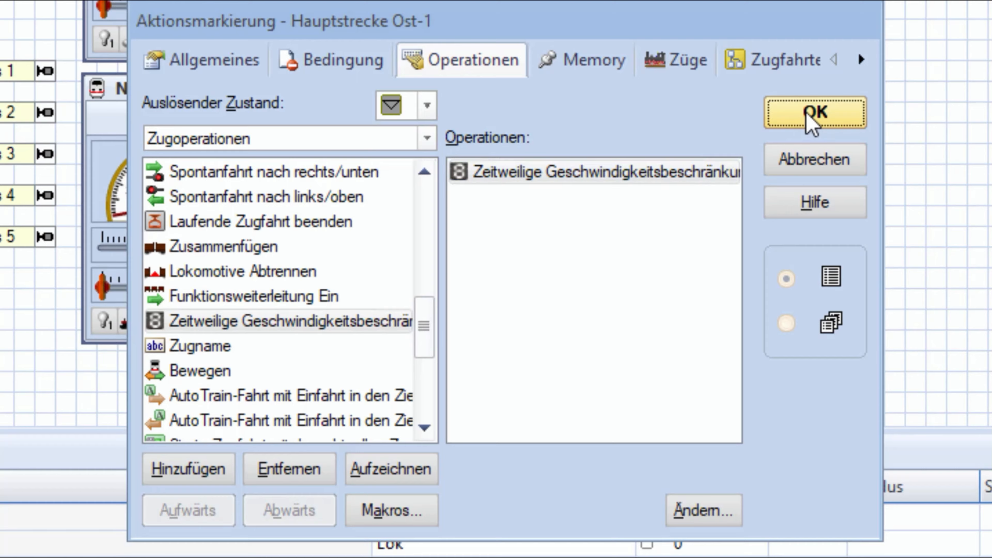
{"action": "left_click", "coordinate": [815, 113]}
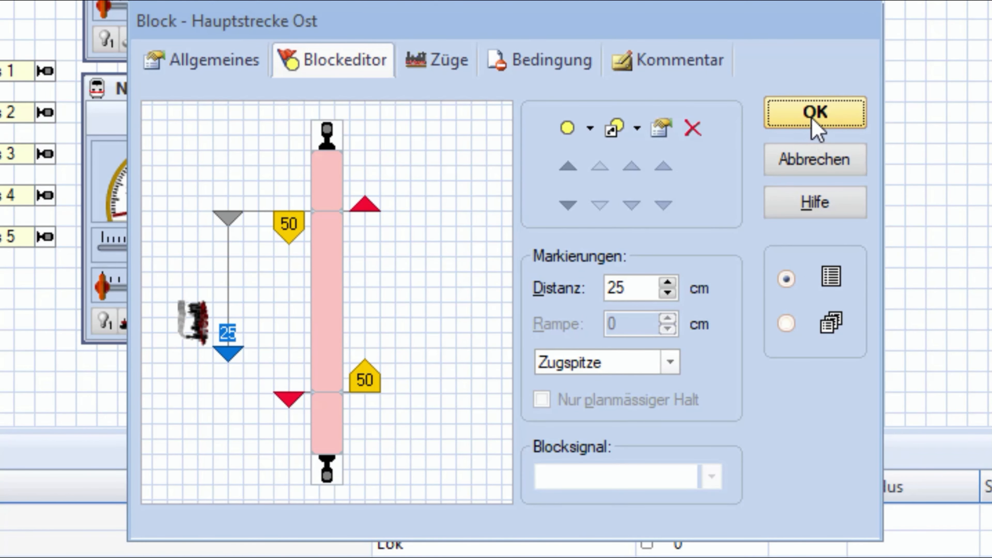
{"action": "left_click", "coordinate": [814, 113]}
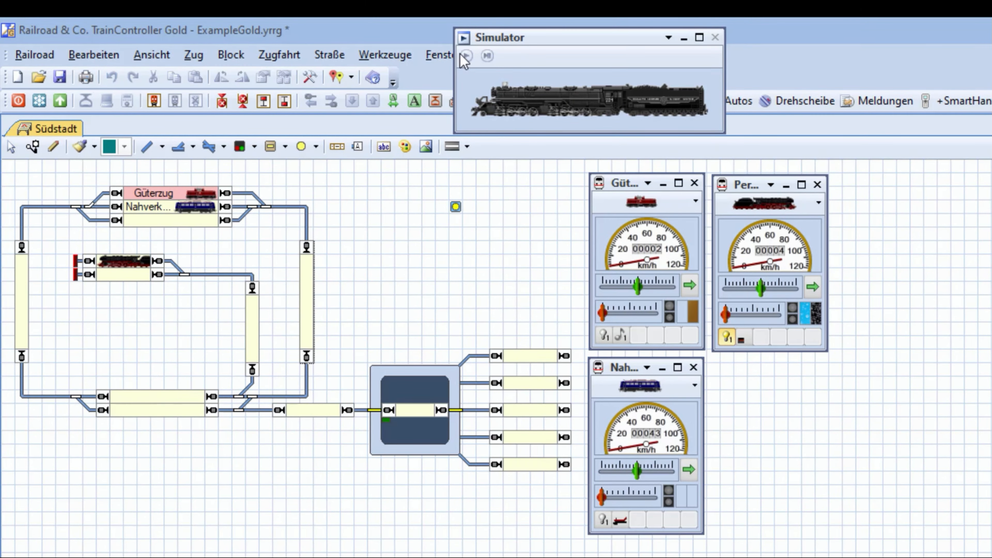
Step: Run the simulation so Nahverkehrszug reaches Südstadt 2, then reopen Hauptstrecke Ost for editing
{"action": "left_click", "coordinate": [466, 56]}
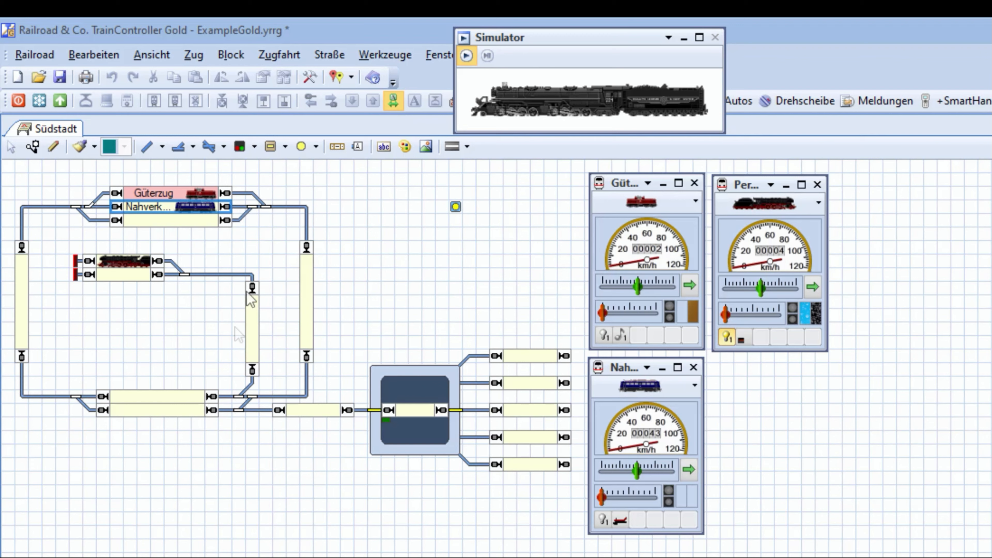
{"action": "left_click", "coordinate": [158, 412]}
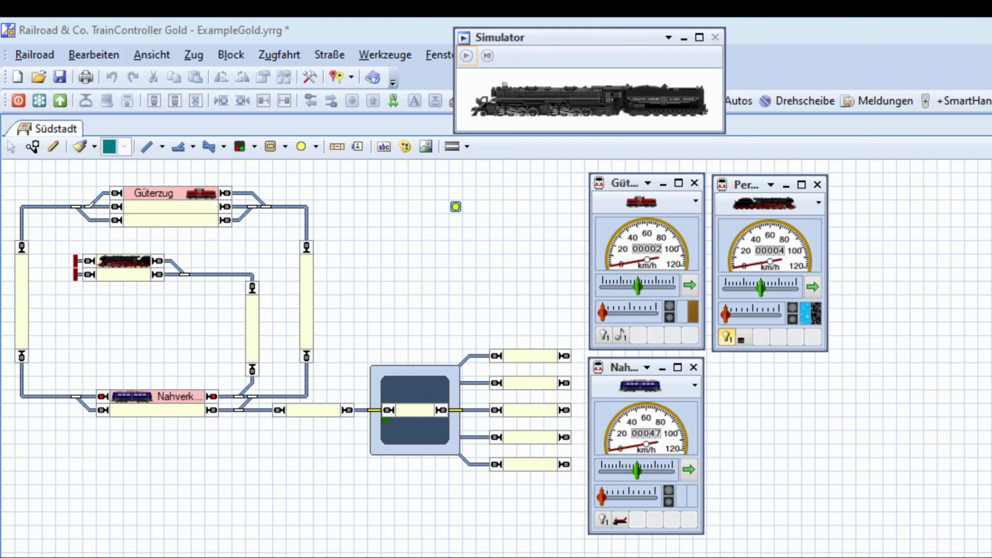
{"action": "mouse_move", "coordinate": [310, 76]}
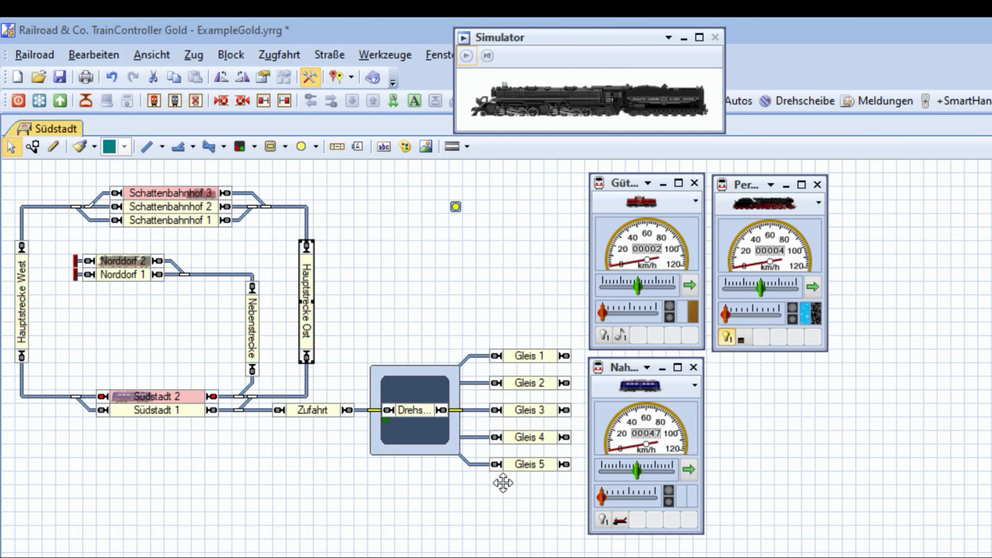
{"action": "double_click", "coordinate": [306, 298]}
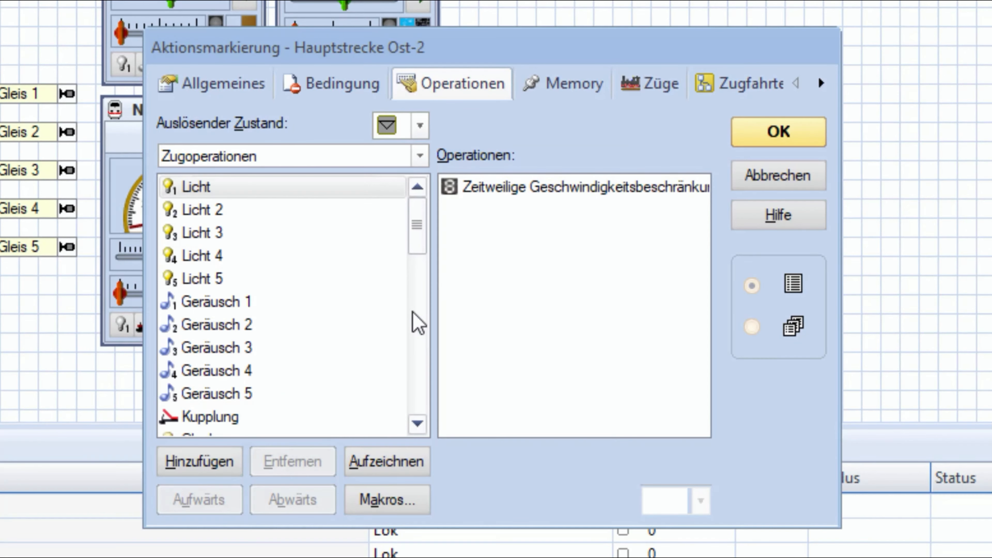
{"action": "left_click", "coordinate": [331, 83]}
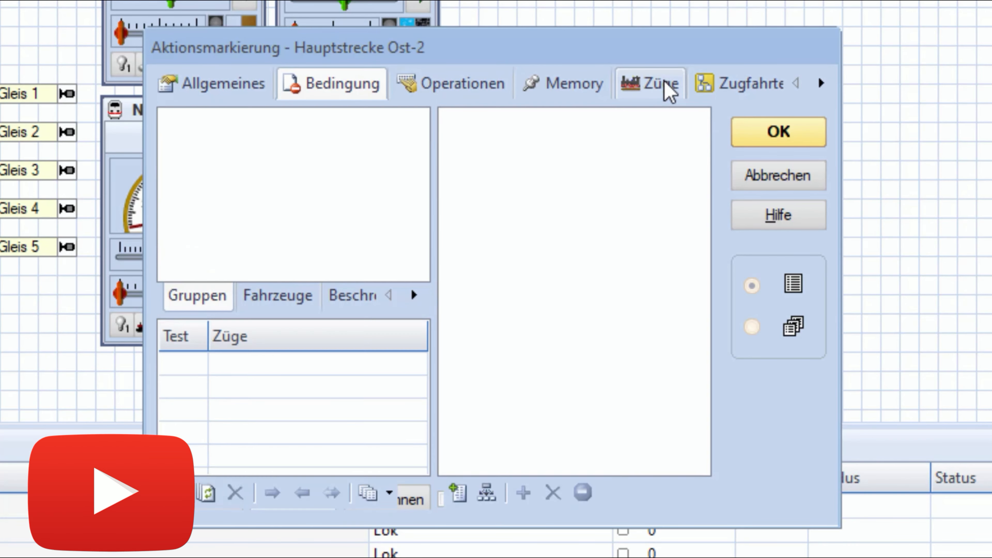
{"action": "left_click", "coordinate": [648, 83]}
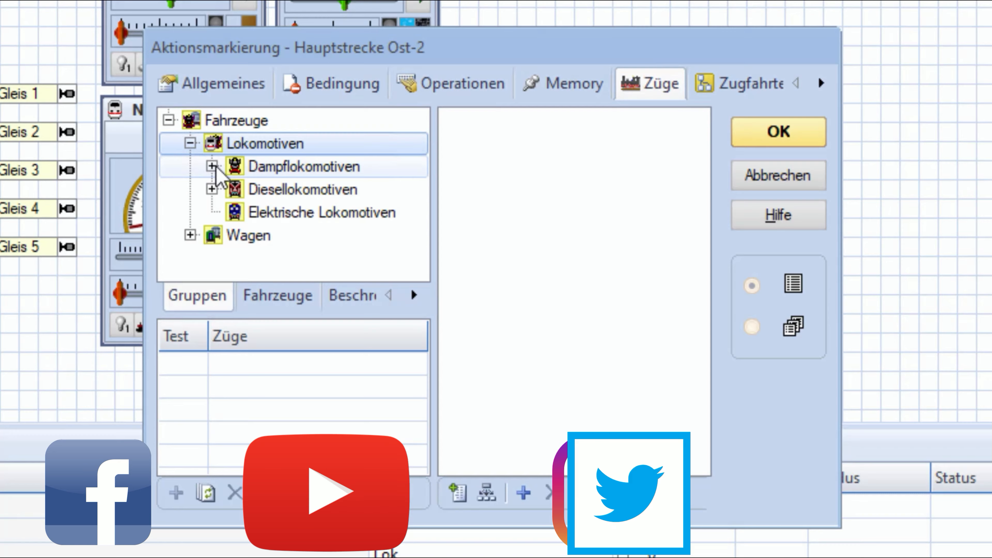
{"action": "left_click", "coordinate": [214, 166]}
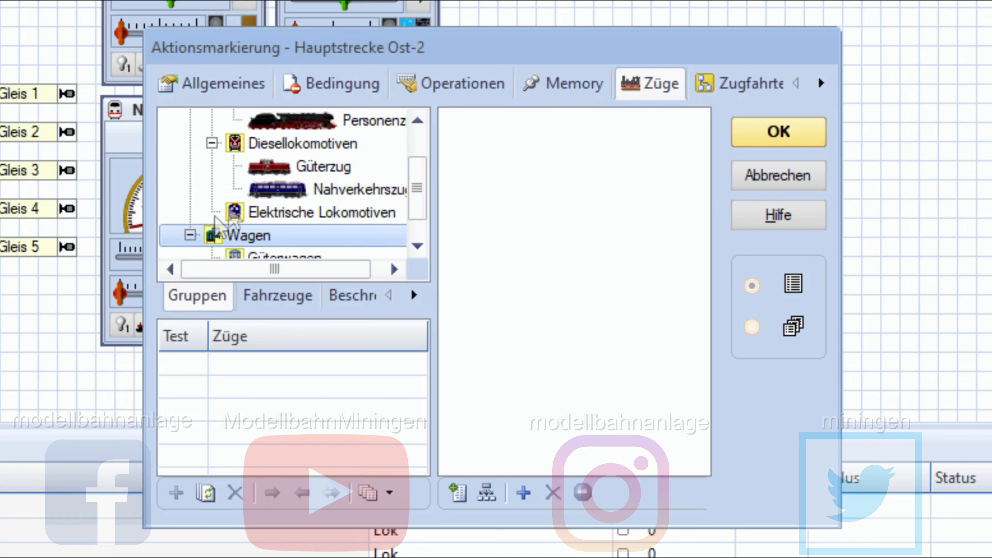
{"action": "left_click", "coordinate": [195, 235]}
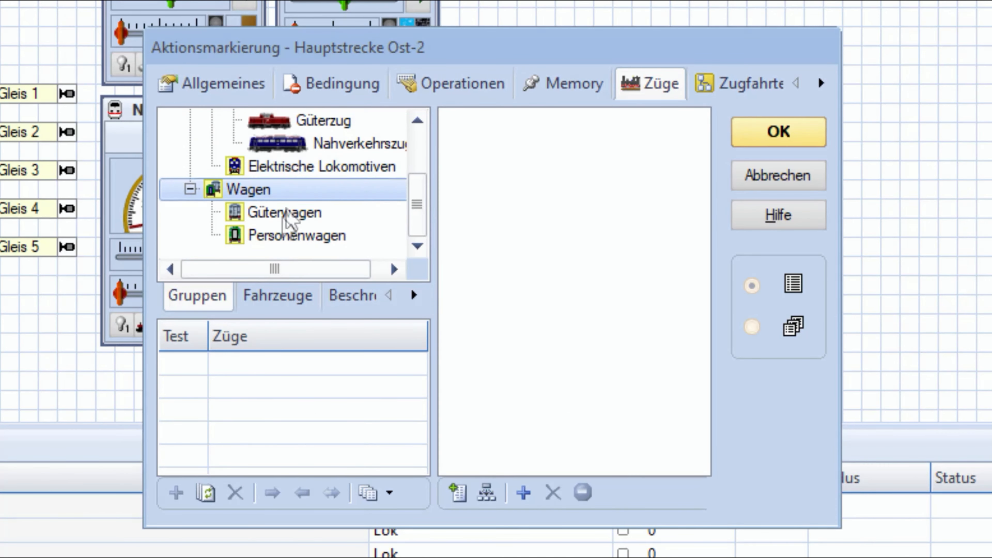
{"action": "mouse_move", "coordinate": [525, 278]}
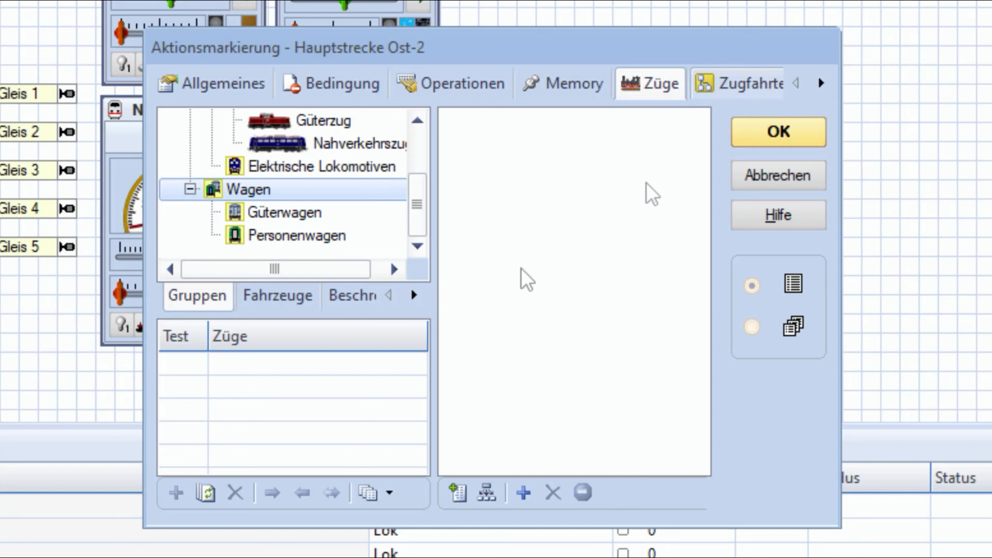
{"action": "left_click", "coordinate": [277, 296]}
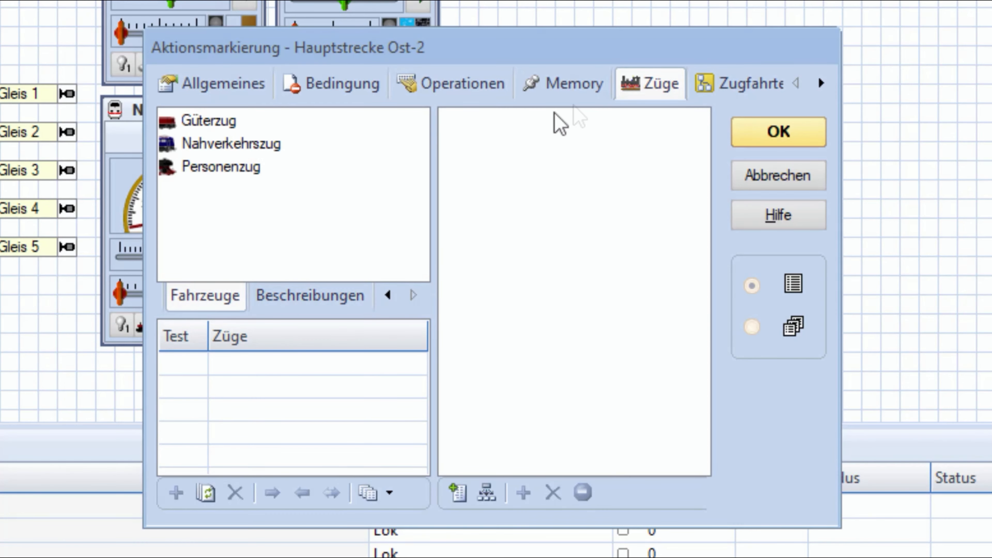
{"action": "left_click", "coordinate": [721, 83]}
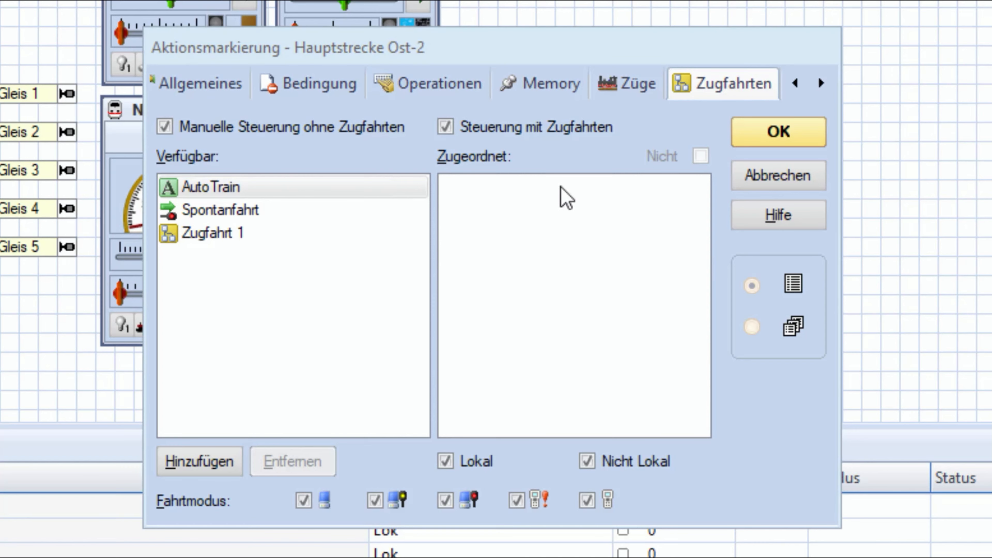
{"action": "left_click", "coordinate": [778, 131]}
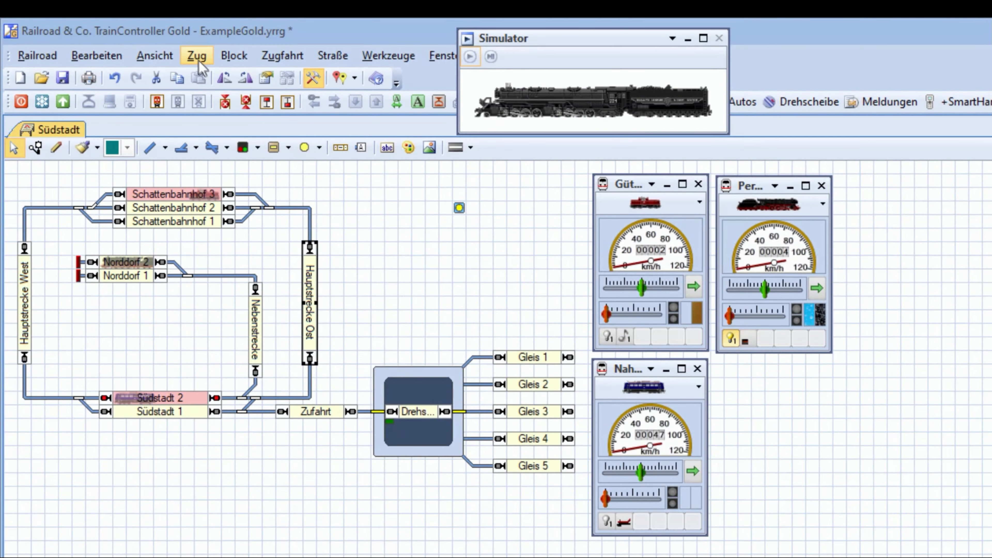
Step: Create a new wagon in Loks + Züge named Testwagen
{"action": "left_click", "coordinate": [196, 55]}
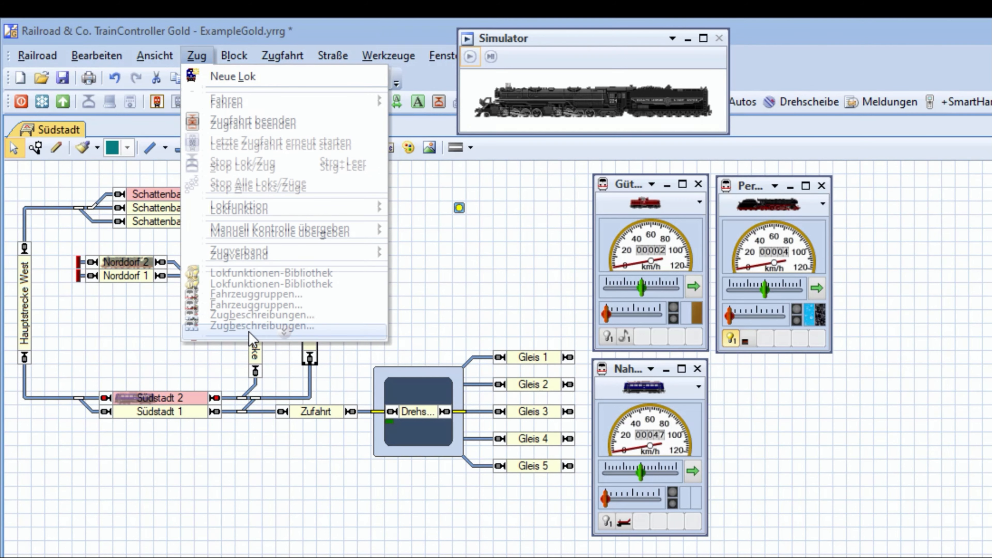
{"action": "mouse_move", "coordinate": [248, 339]}
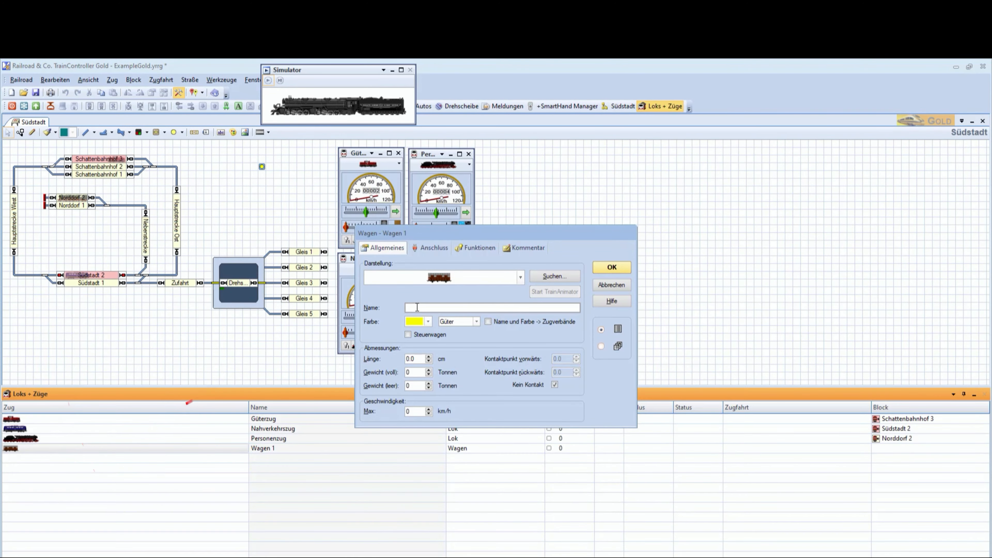
{"action": "type", "text": "Test"}
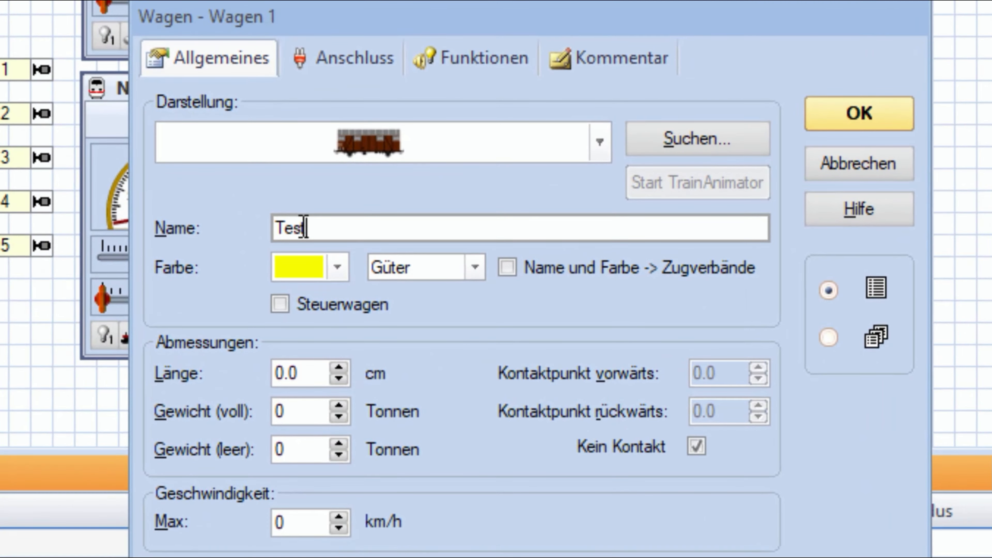
{"action": "type", "text": "wagen"}
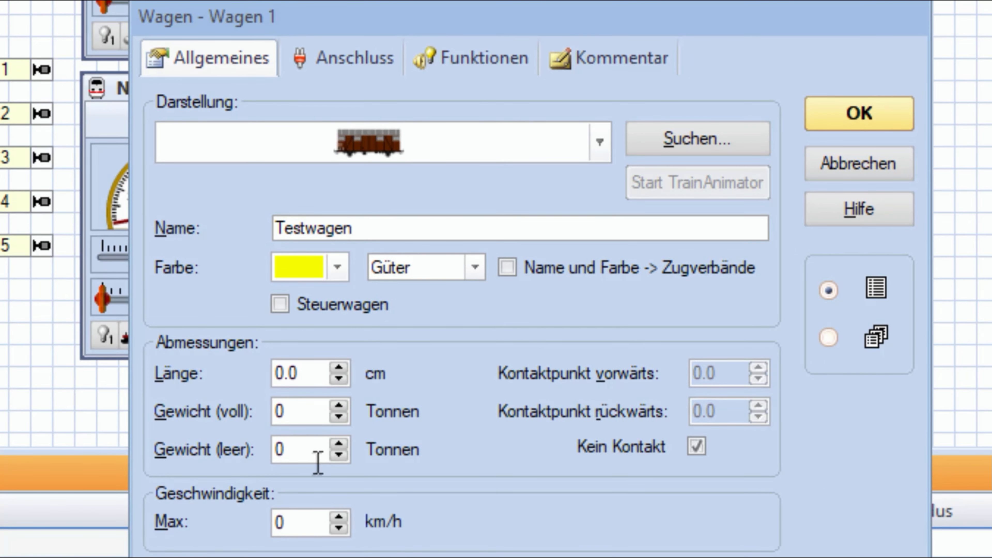
Step: Give Testwagen a maximum speed of 50 and confirm the new wagon
{"action": "left_click", "coordinate": [290, 522]}
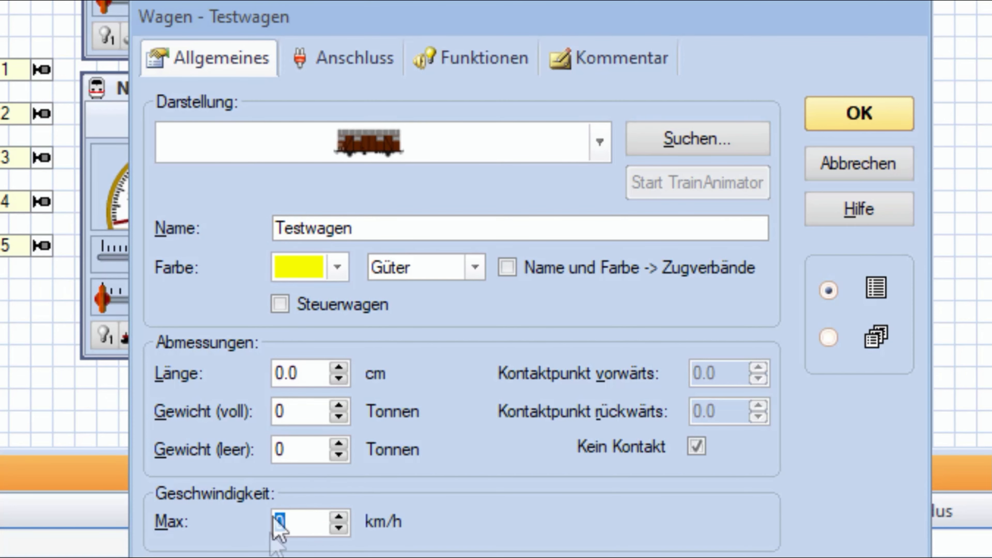
{"action": "type", "text": "50"}
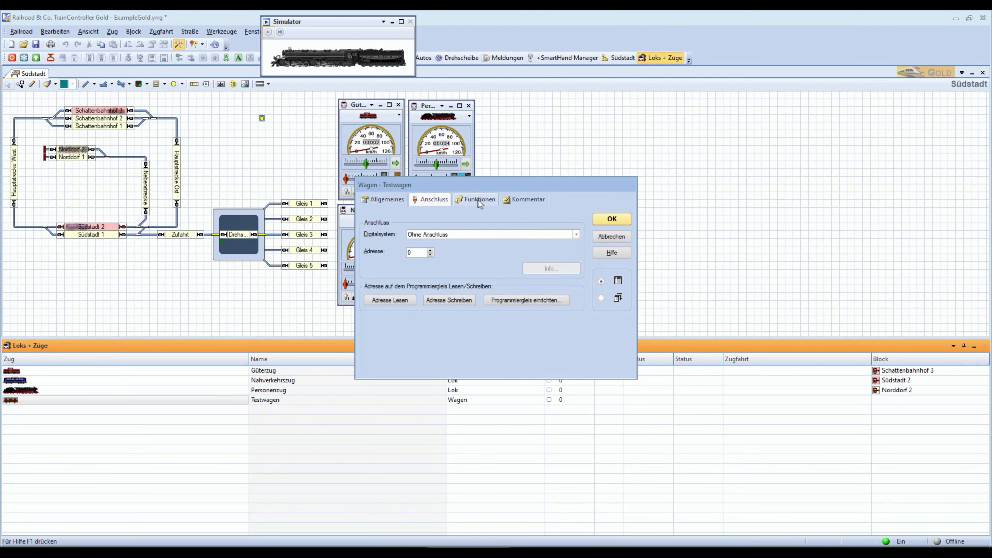
{"action": "left_click", "coordinate": [528, 200]}
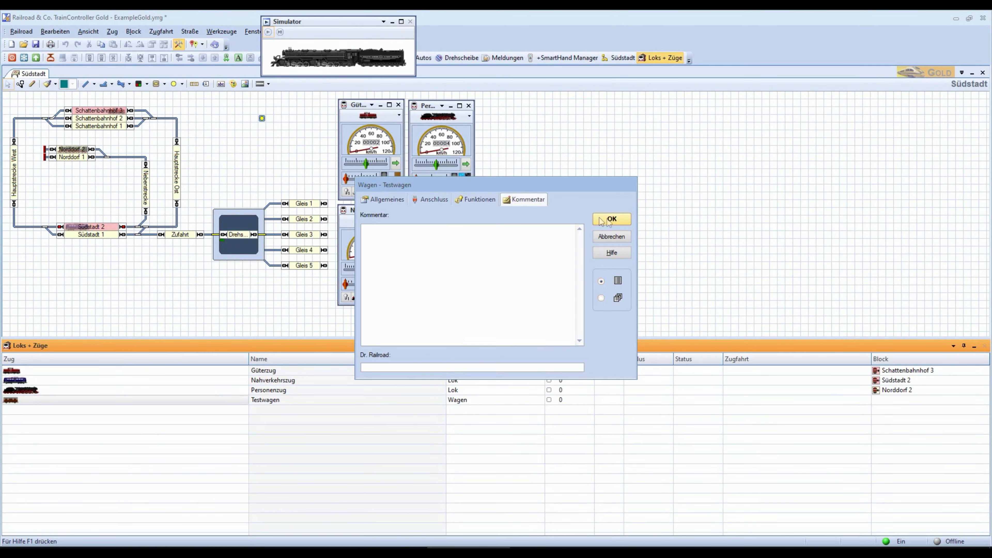
{"action": "left_click", "coordinate": [610, 218]}
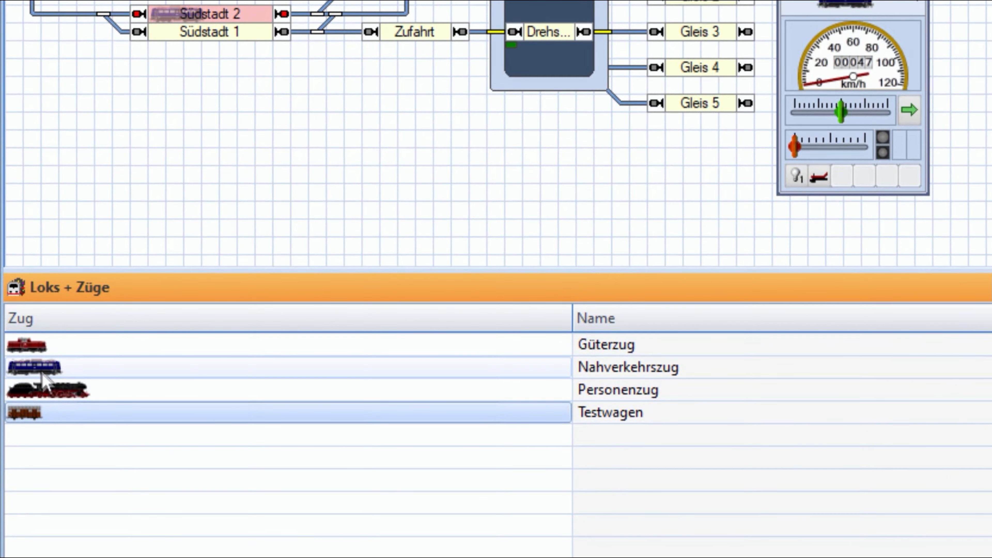
Step: Add the Testwagen to the Nahverkehrszug's Zugverband and close the composition editor
{"action": "right_click", "coordinate": [32, 367]}
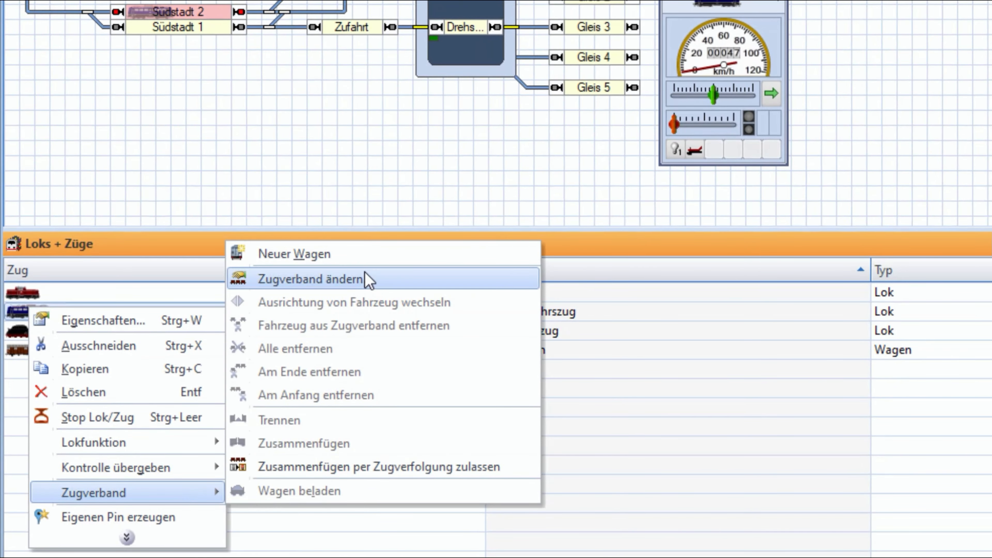
{"action": "left_click", "coordinate": [311, 279]}
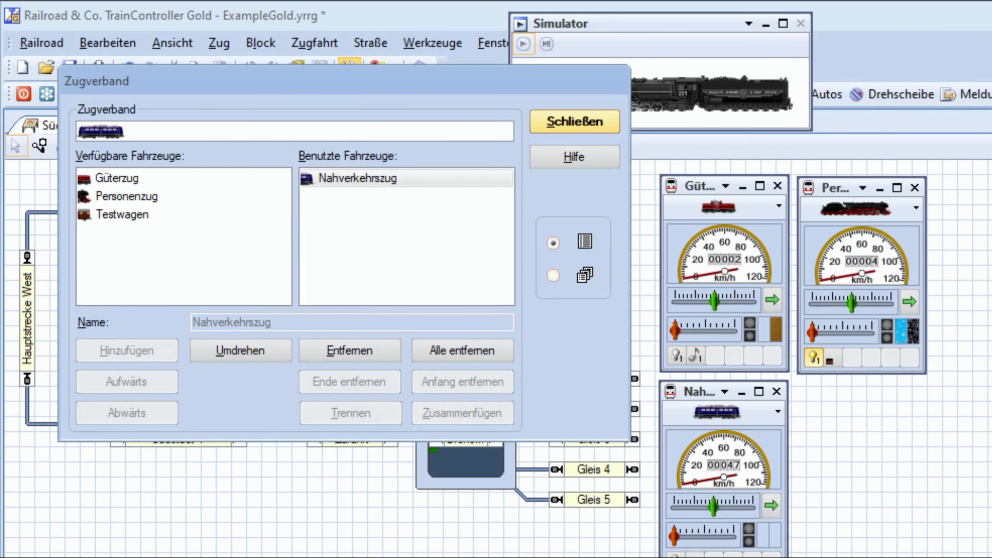
{"action": "left_click", "coordinate": [116, 178]}
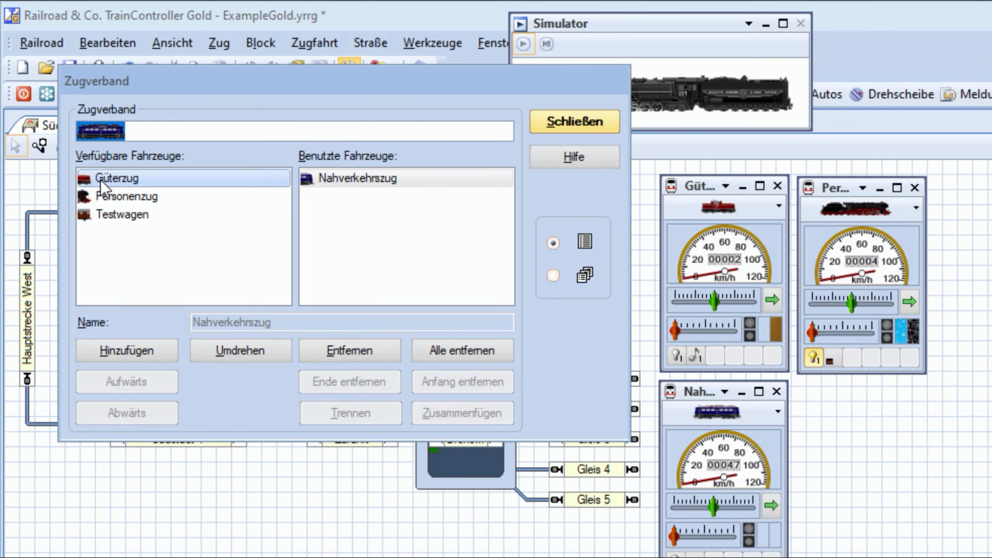
{"action": "left_click", "coordinate": [122, 214]}
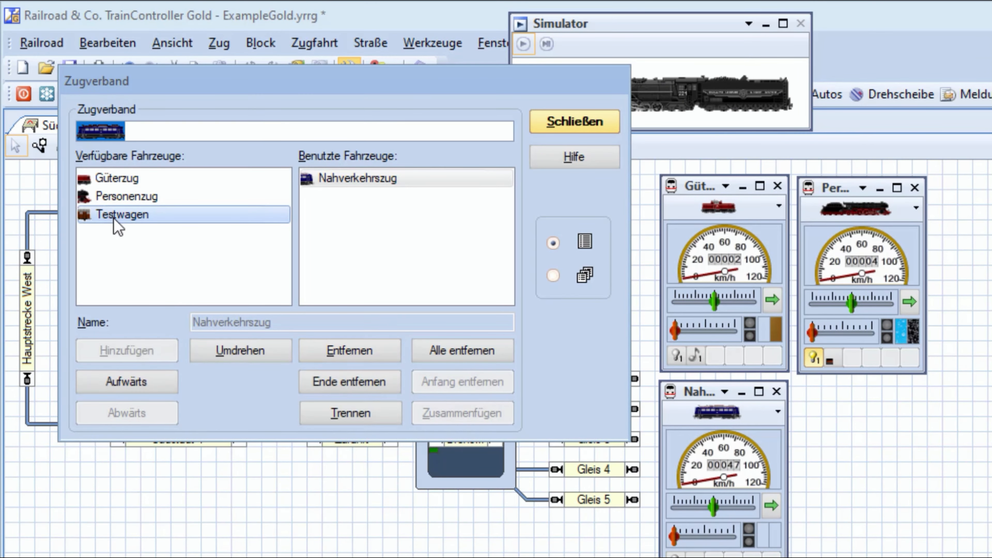
{"action": "double_click", "coordinate": [121, 214]}
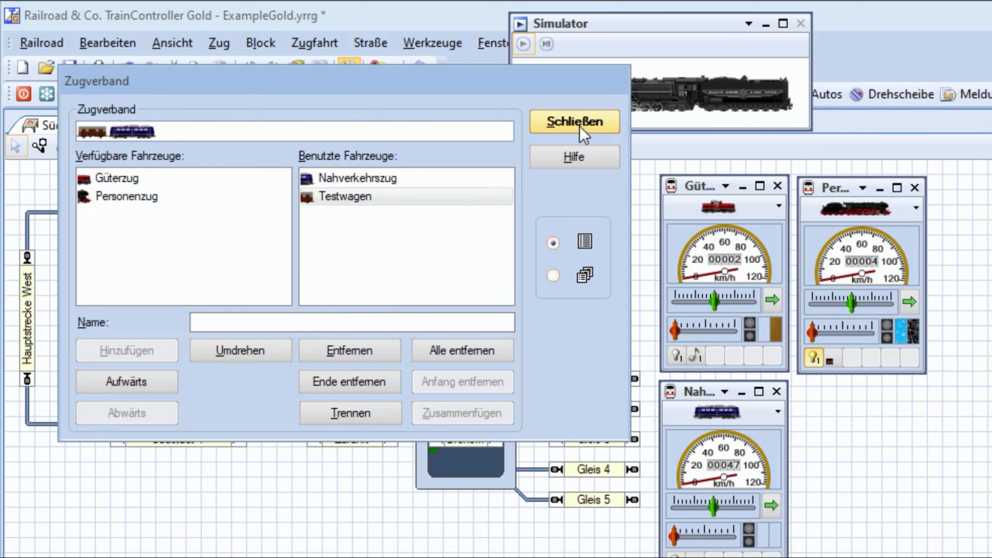
{"action": "left_click", "coordinate": [573, 122]}
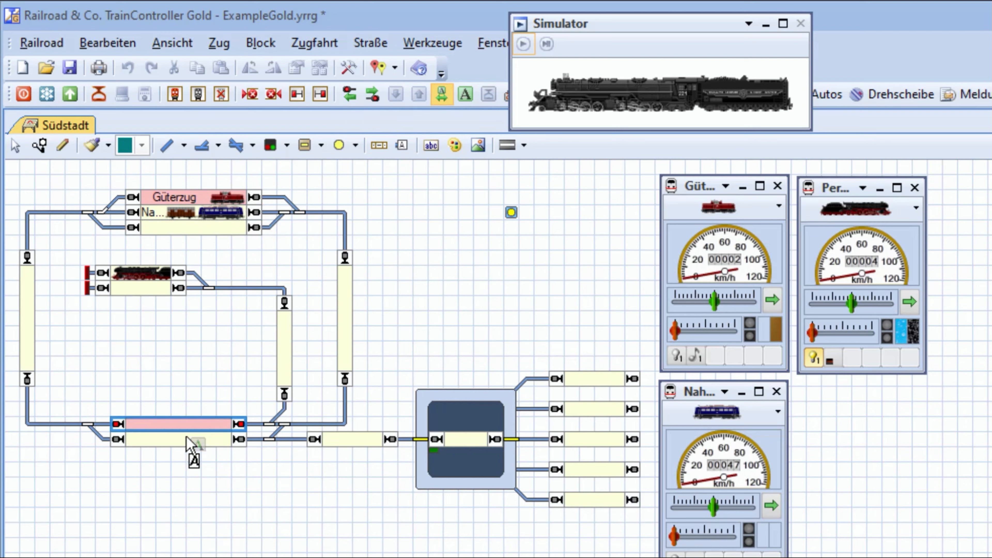
Step: Set Südstadt 2 as the AutoTrain destination and start the simulation running
{"action": "left_click", "coordinate": [523, 43]}
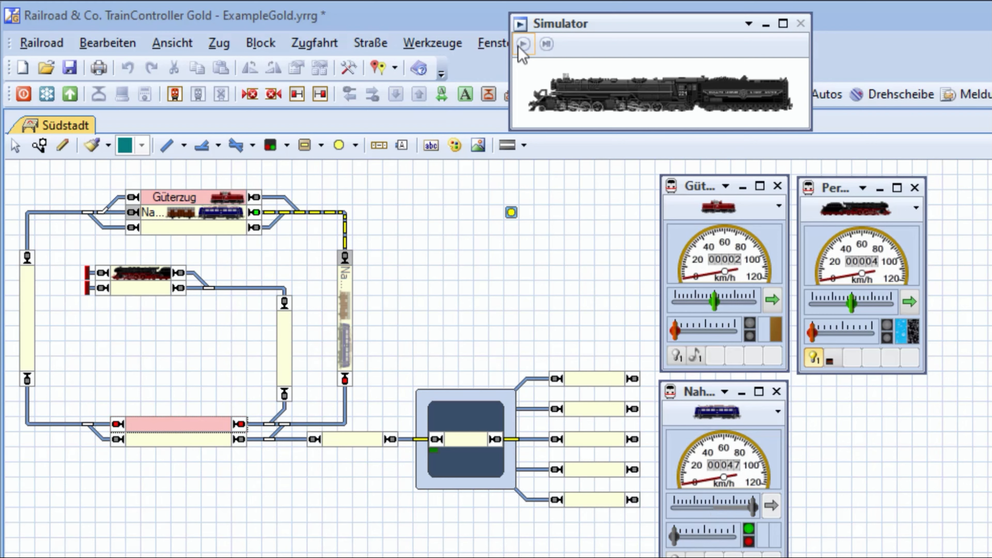
{"action": "left_click", "coordinate": [522, 43]}
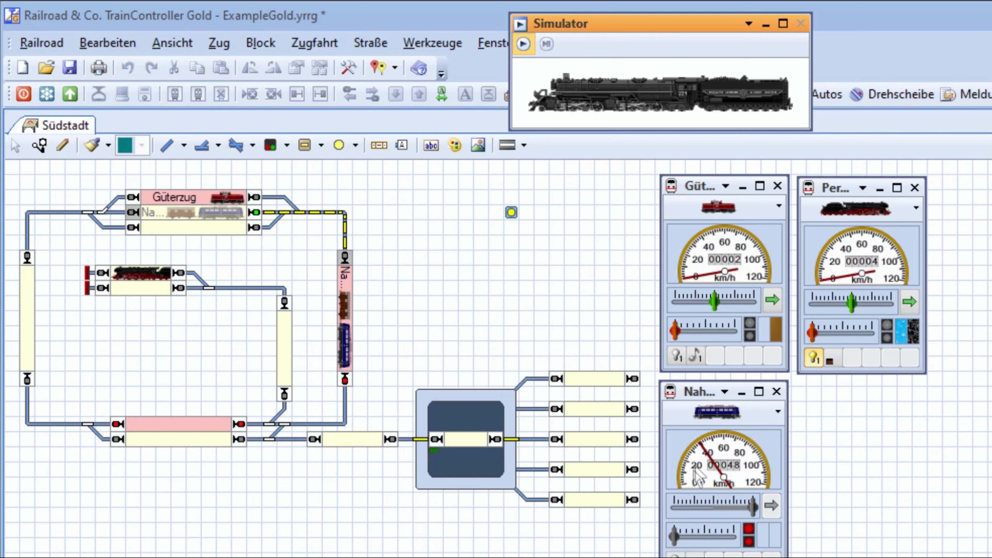
{"action": "mouse_move", "coordinate": [709, 477]}
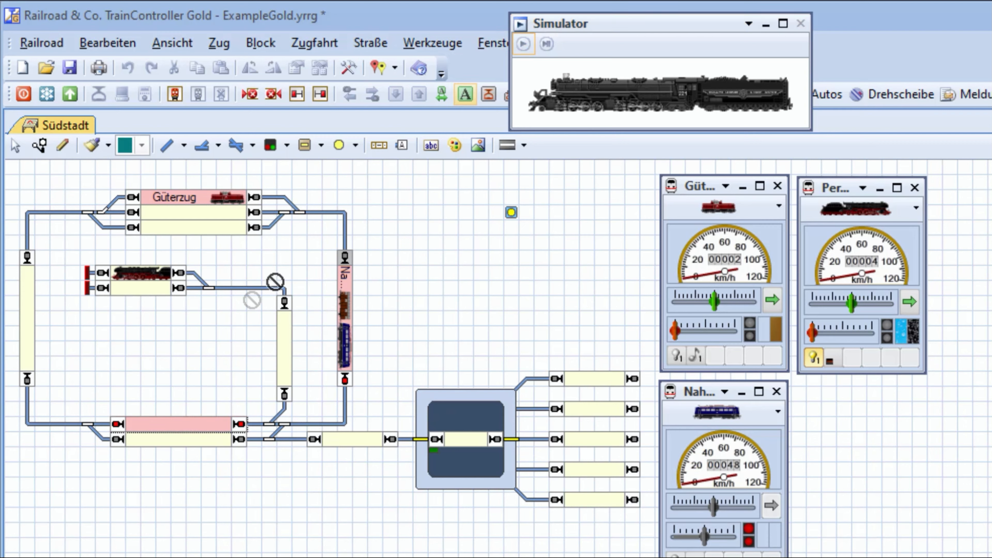
{"action": "left_click", "coordinate": [497, 43]}
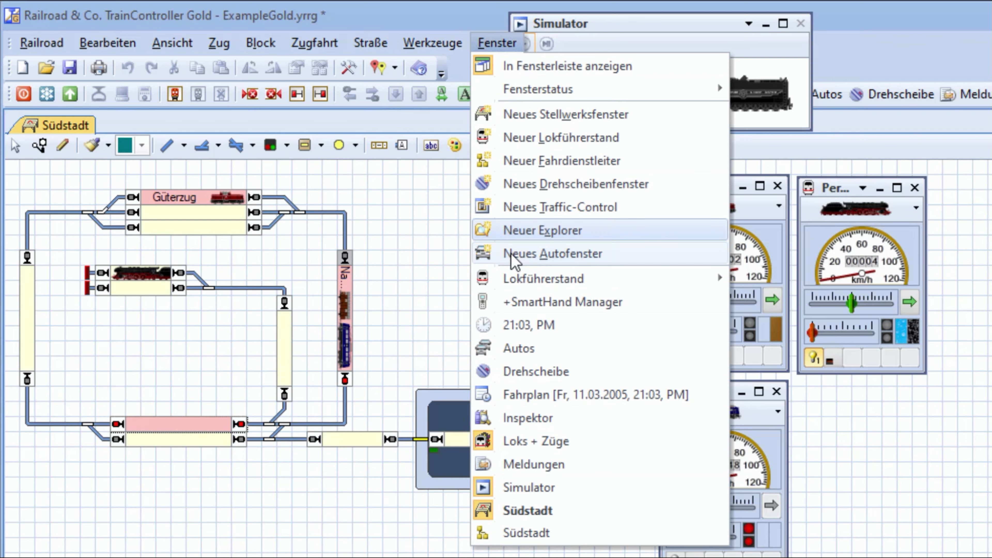
{"action": "mouse_move", "coordinate": [559, 137]}
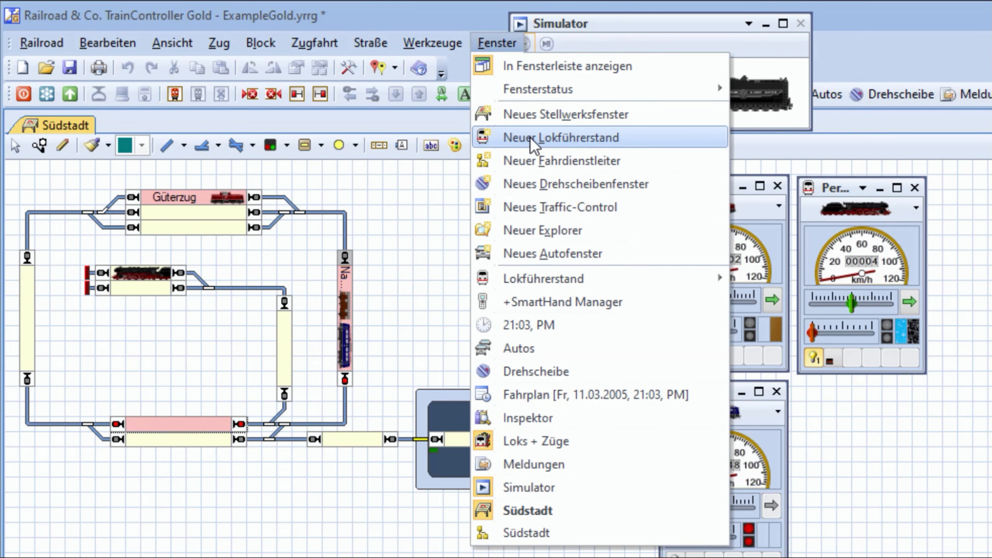
{"action": "mouse_move", "coordinate": [559, 137]}
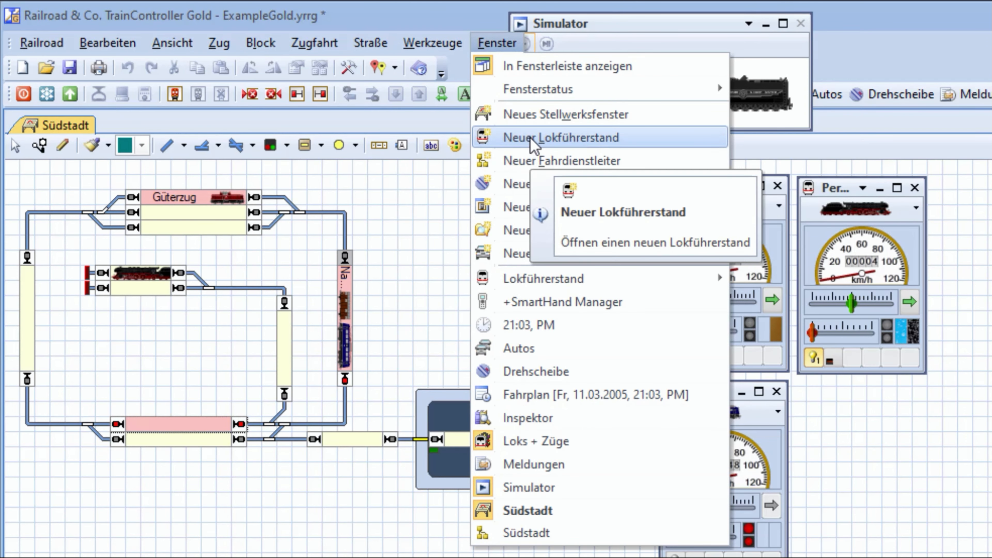
{"action": "mouse_move", "coordinate": [650, 152]}
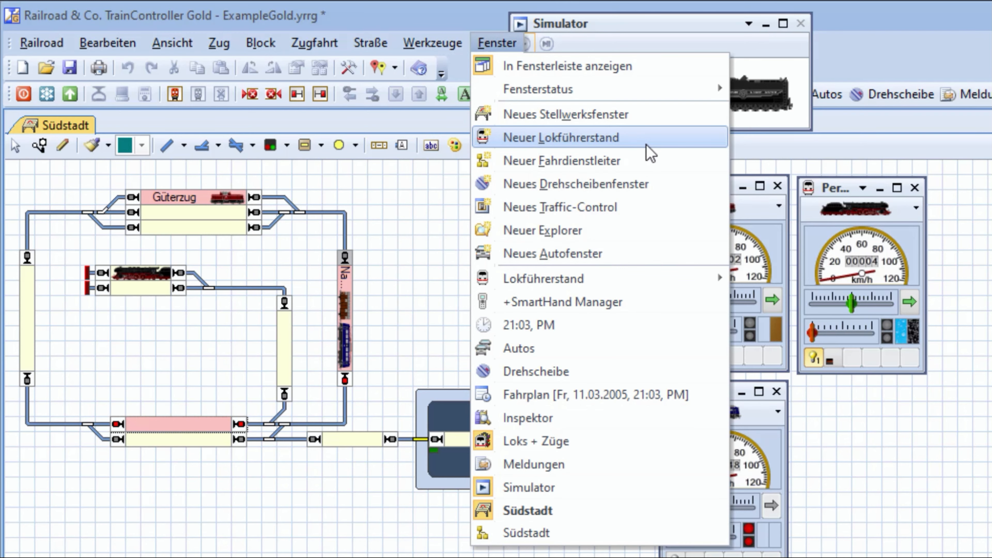
Step: In a new Traffic-Control window pick Südstadt 2 as destination and let the train arrive
{"action": "left_click", "coordinate": [558, 207]}
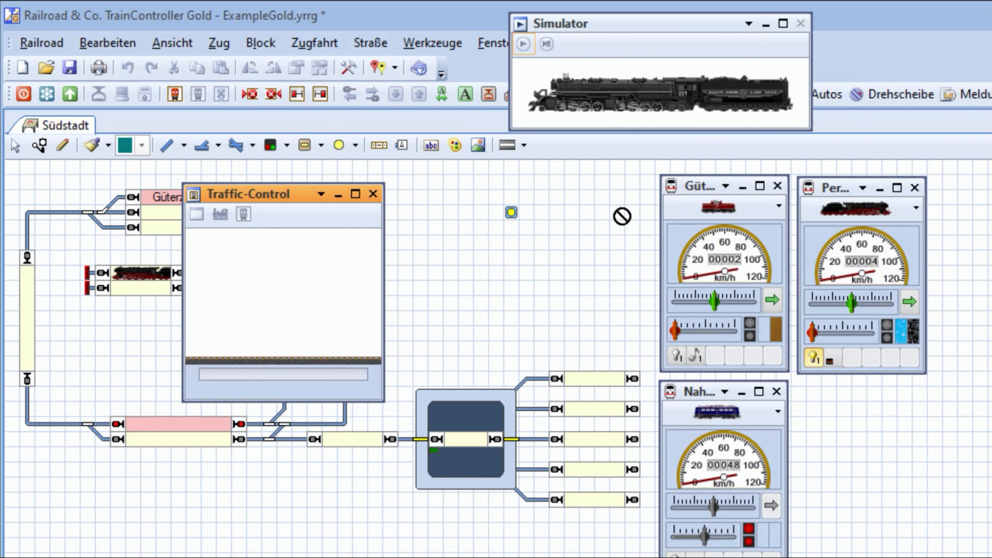
{"action": "left_click", "coordinate": [174, 423]}
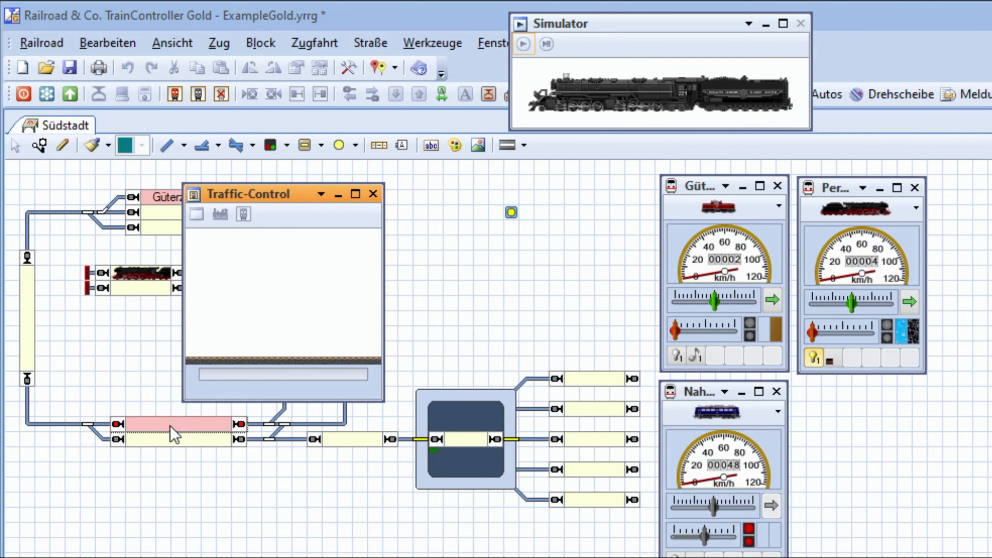
{"action": "left_click", "coordinate": [171, 424]}
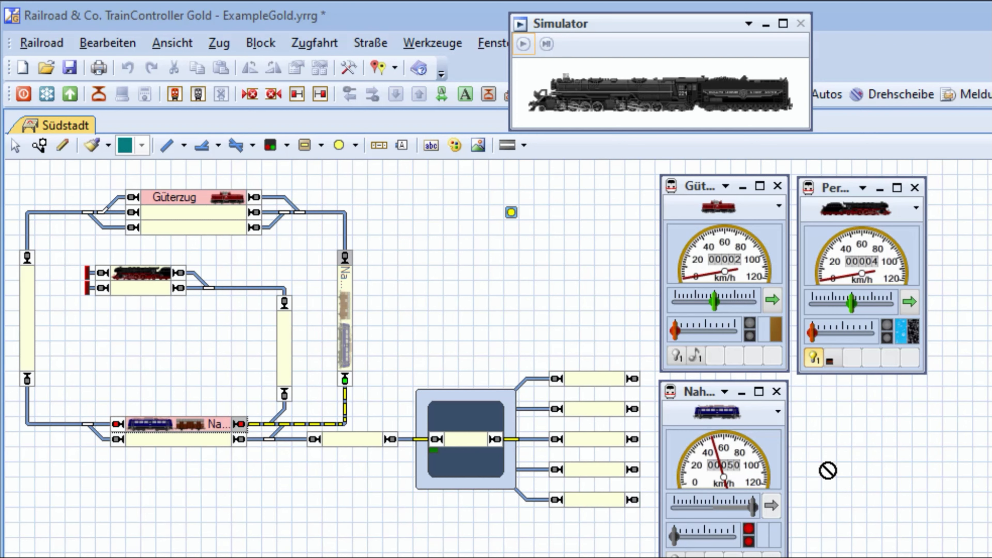
{"action": "mouse_move", "coordinate": [206, 470]}
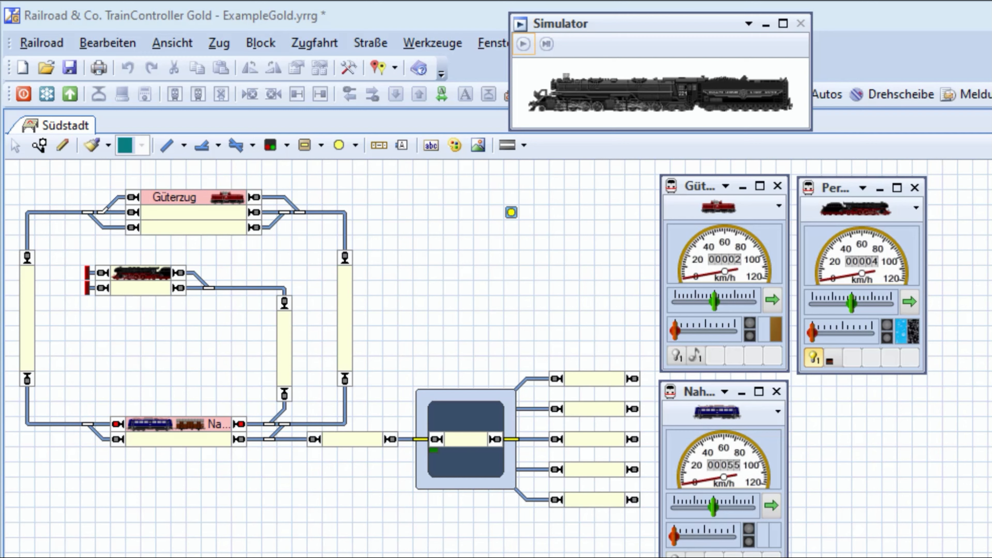
{"action": "mouse_move", "coordinate": [348, 318]}
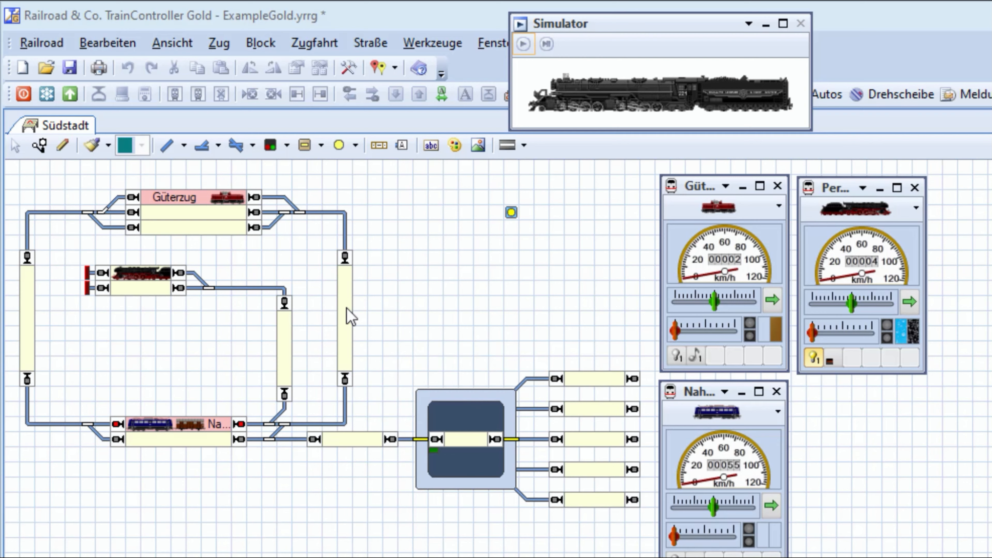
{"action": "mouse_move", "coordinate": [380, 362]}
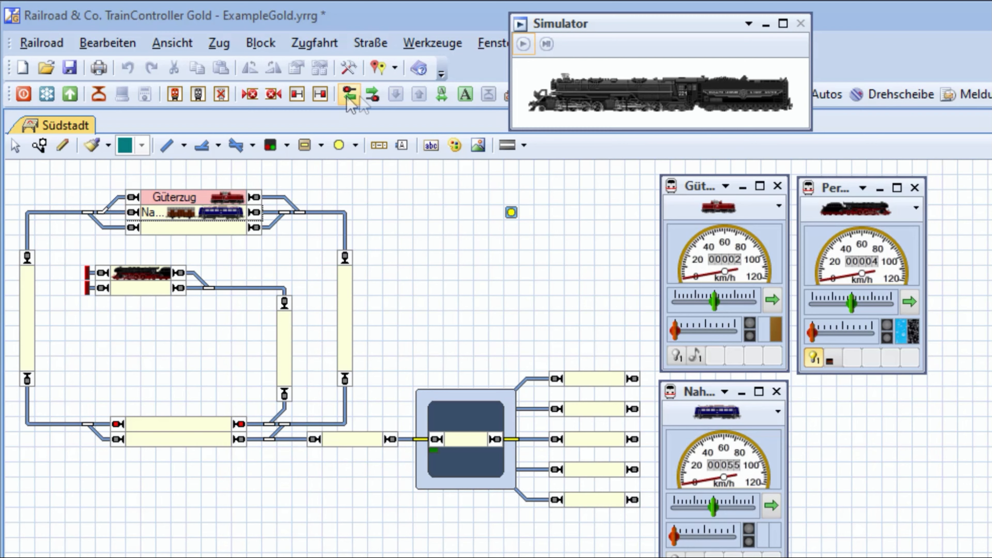
Step: Switch the switchboard to show block names, revealing Hauptstrecke Ost
{"action": "left_click", "coordinate": [352, 94]}
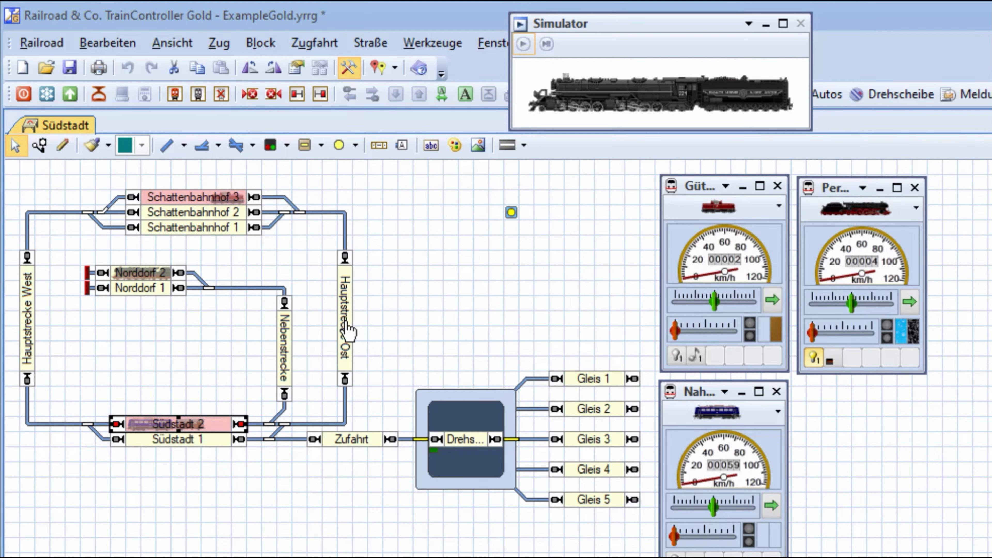
{"action": "mouse_move", "coordinate": [345, 320]}
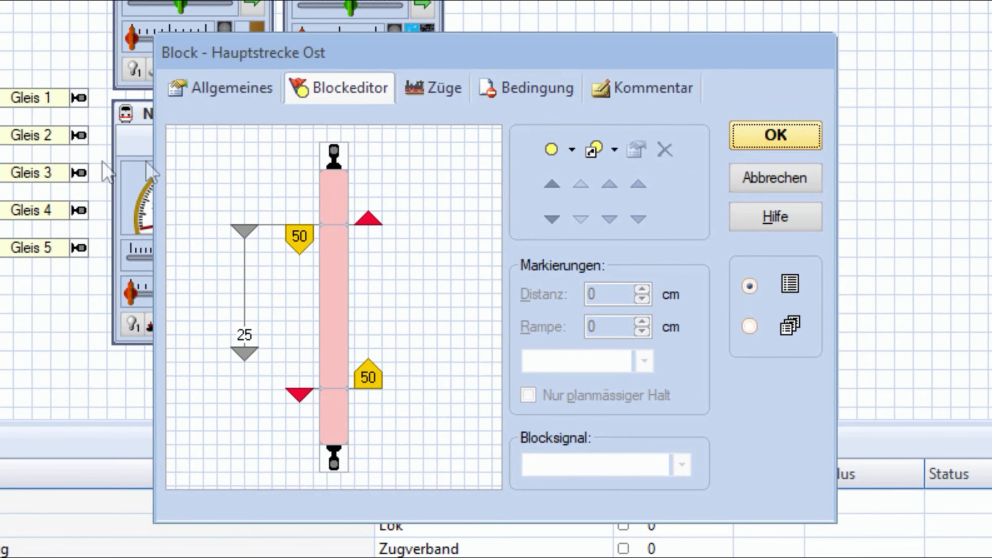
Step: Add Testwagen to block Hauptstrecke Ost's Züge filter list and confirm with OK
{"action": "left_click", "coordinate": [441, 87]}
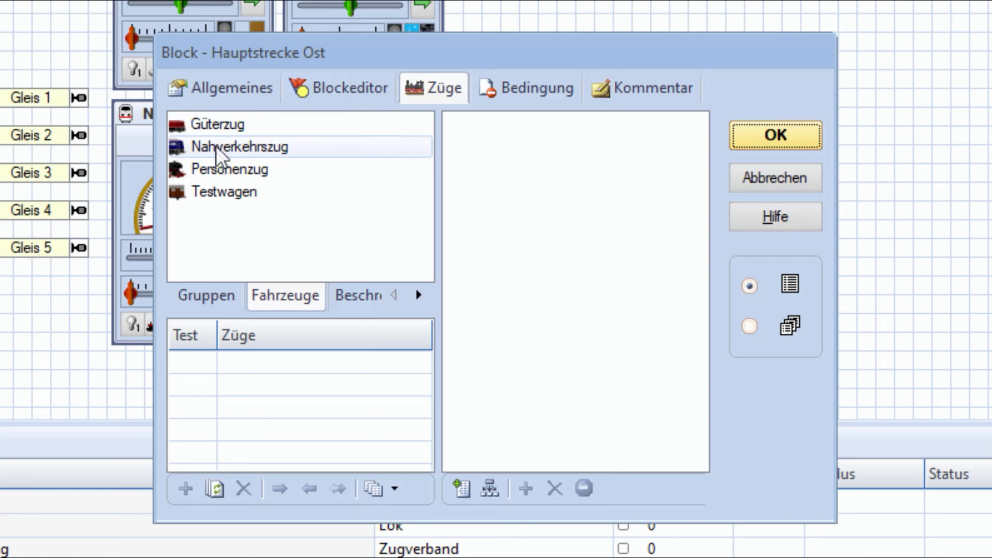
{"action": "left_click", "coordinate": [240, 191]}
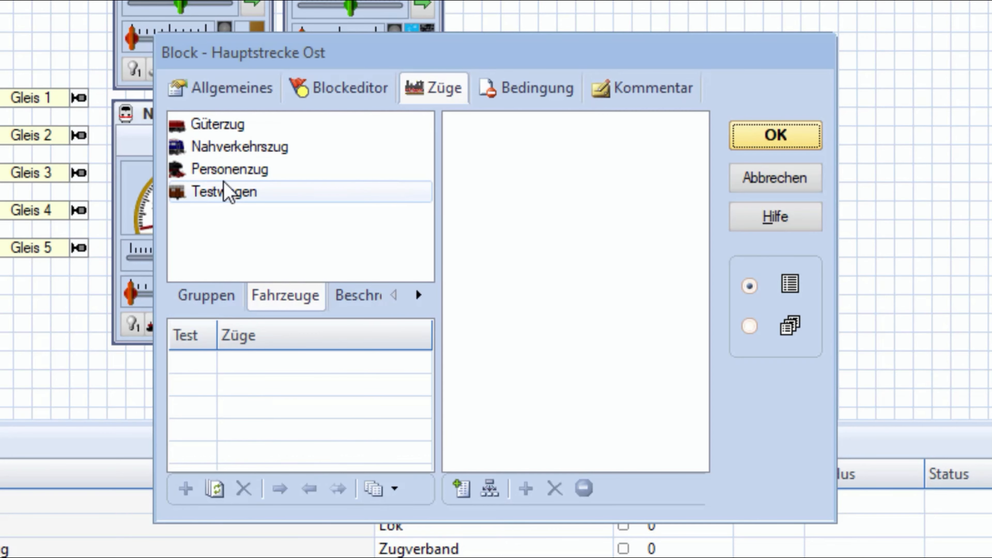
{"action": "mouse_move", "coordinate": [239, 199]}
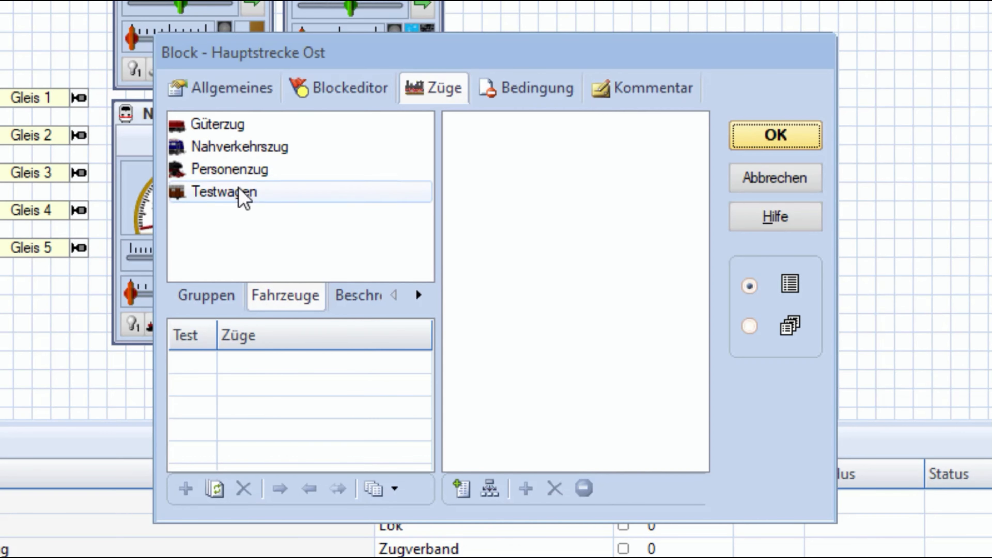
{"action": "left_click", "coordinate": [230, 169]}
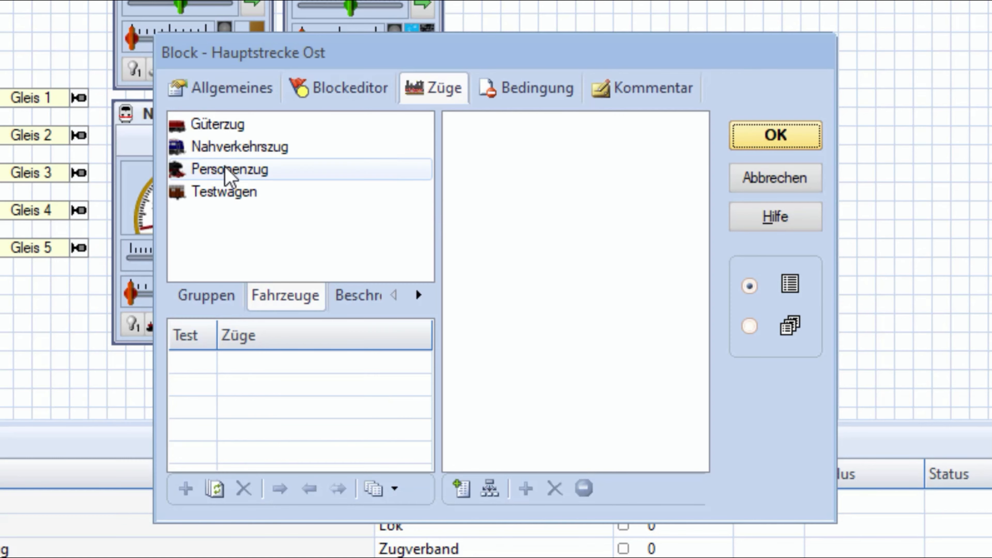
{"action": "left_click", "coordinate": [224, 192]}
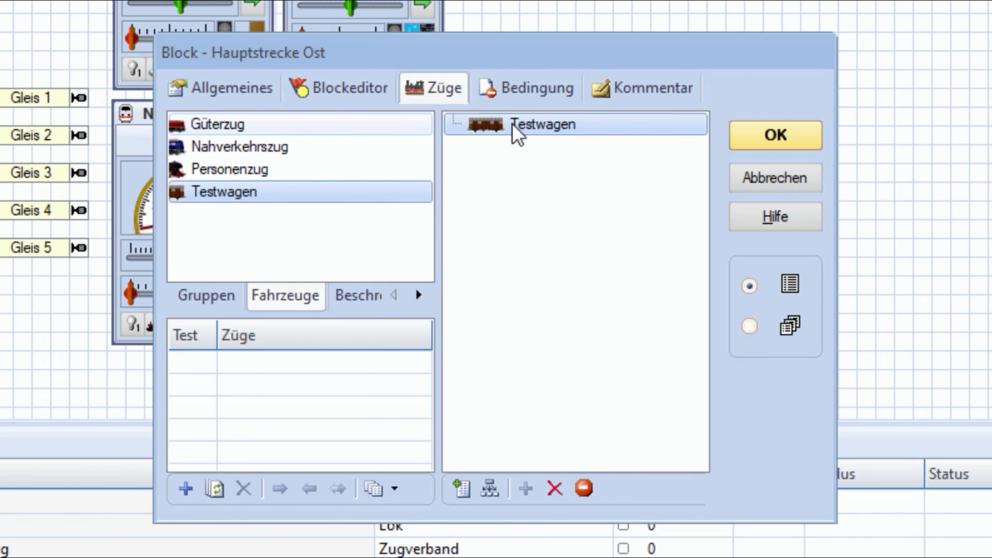
{"action": "mouse_move", "coordinate": [541, 124]}
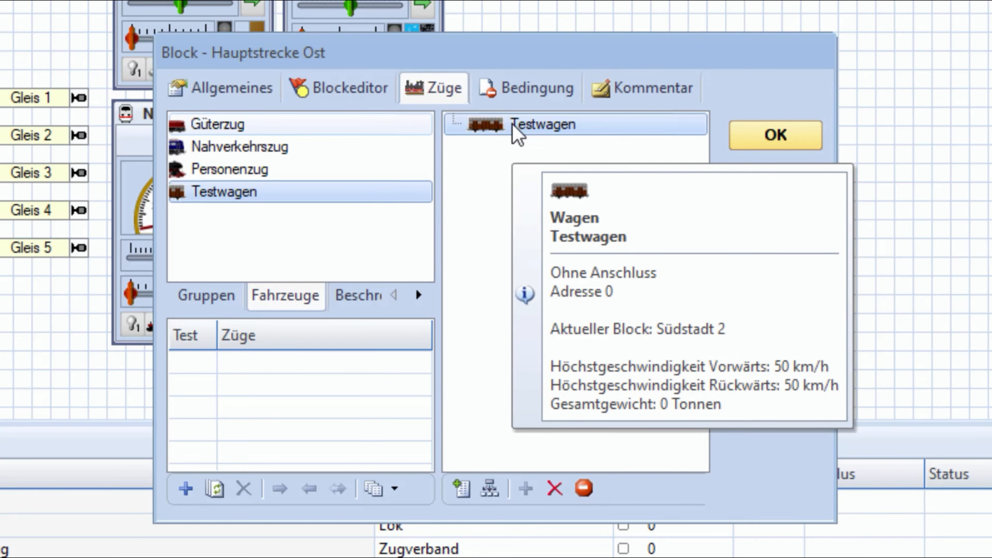
{"action": "left_click", "coordinate": [775, 135]}
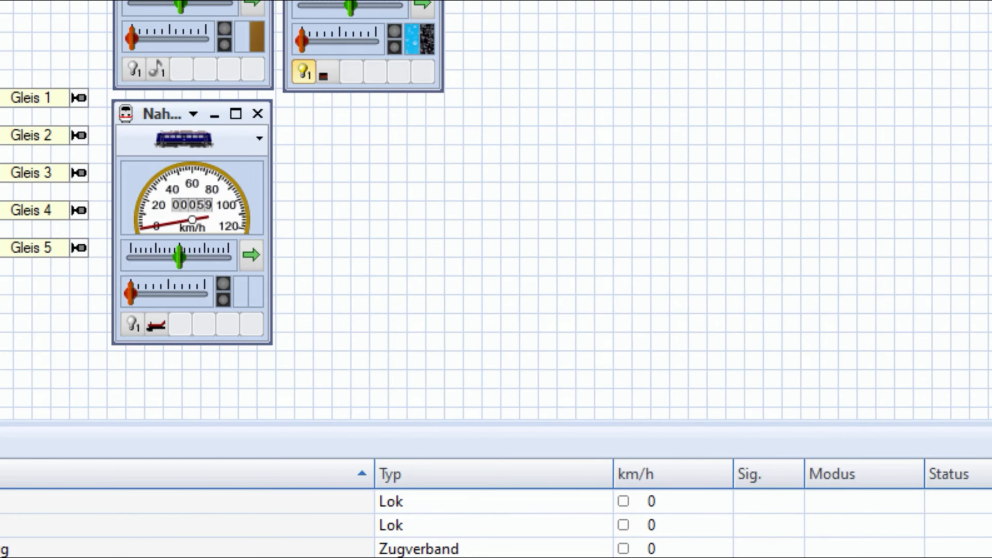